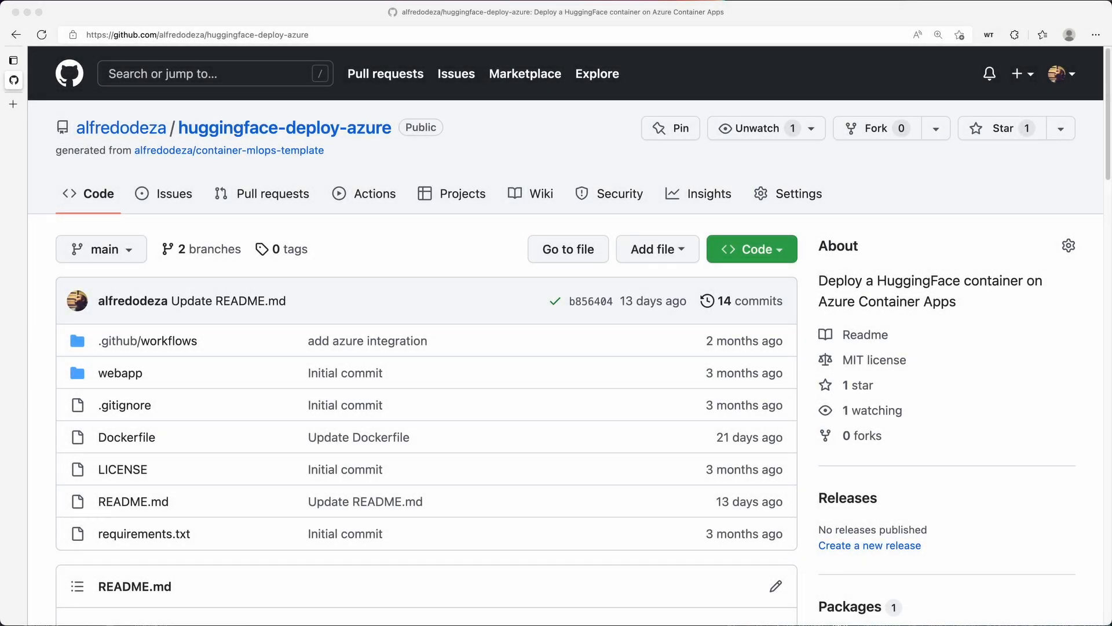
mouse_move(820, 178)
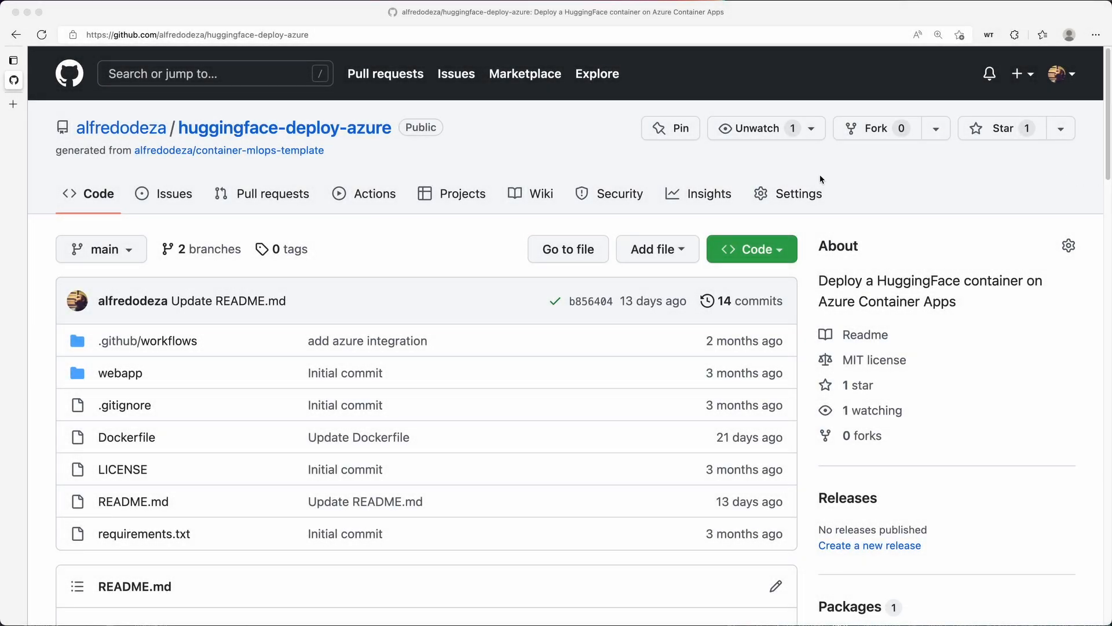
mouse_move(506, 172)
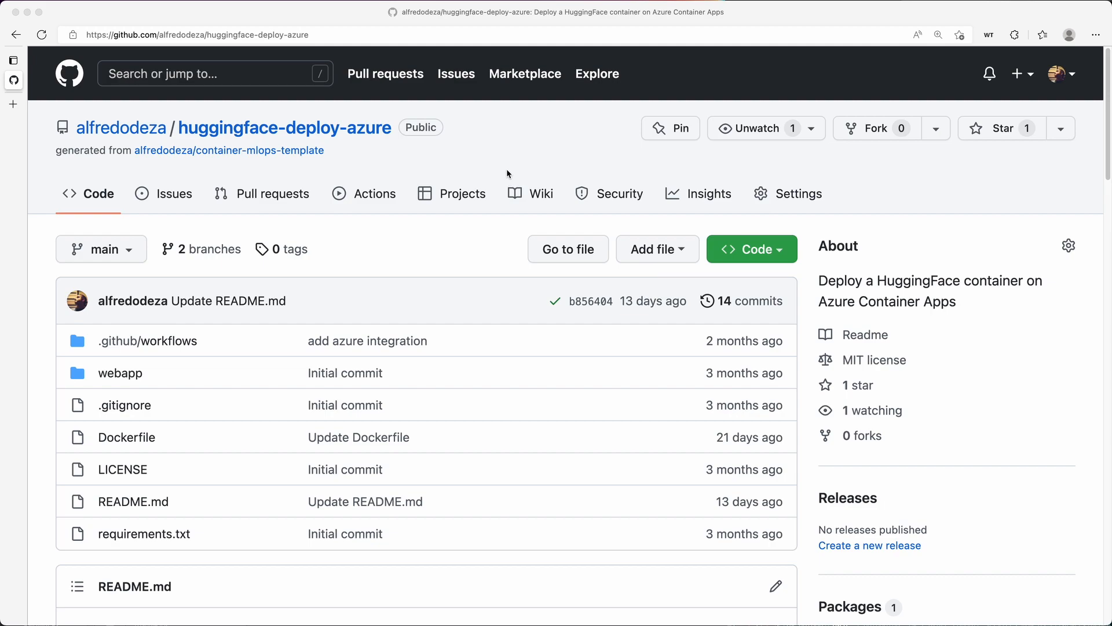
mouse_move(476, 332)
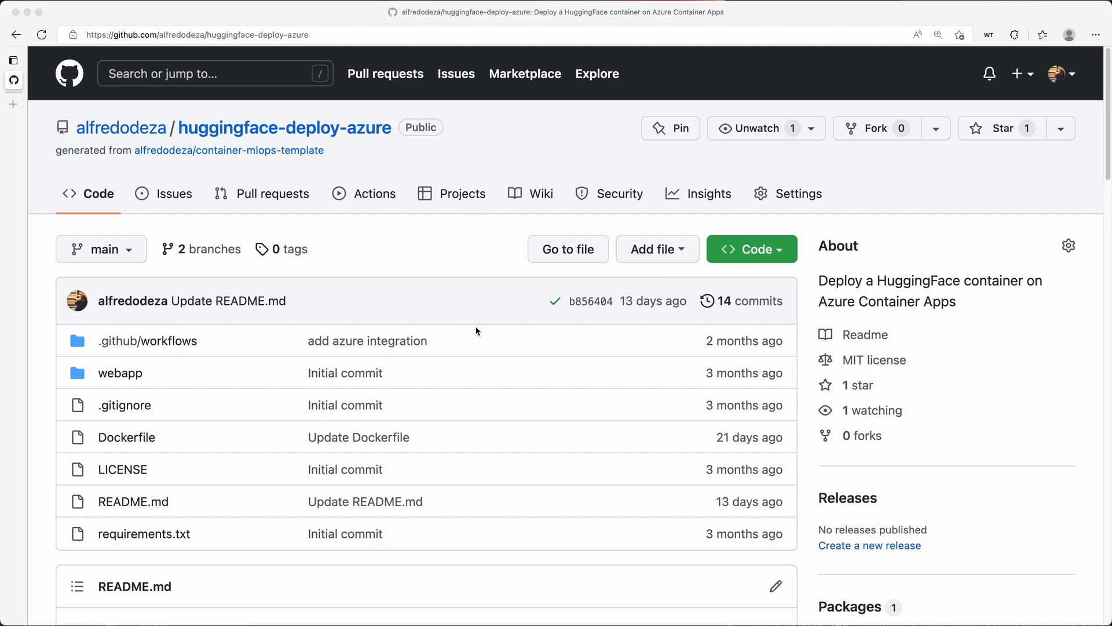
mouse_move(272, 168)
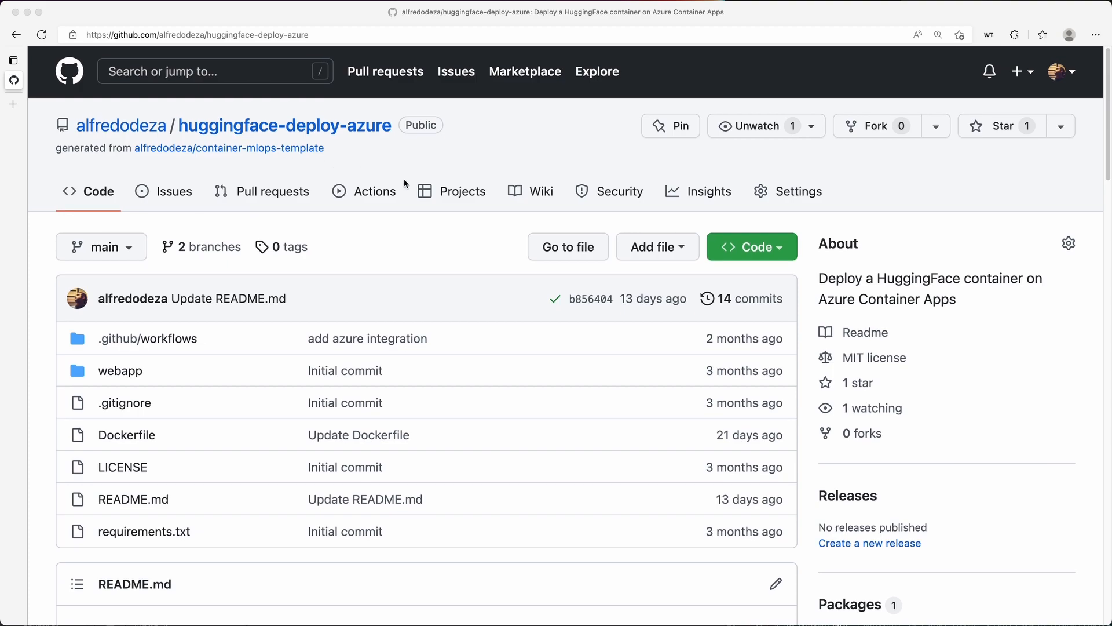
mouse_move(758, 253)
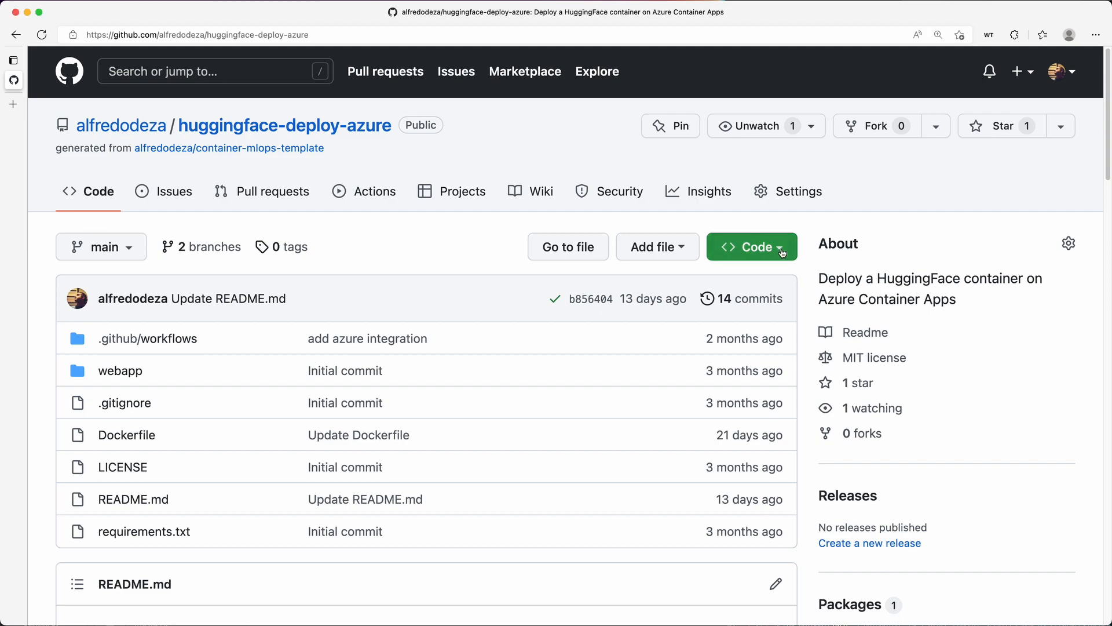
Show the repository's existing codespaces, including 'psychic tribble' on main.
left_click(752, 245)
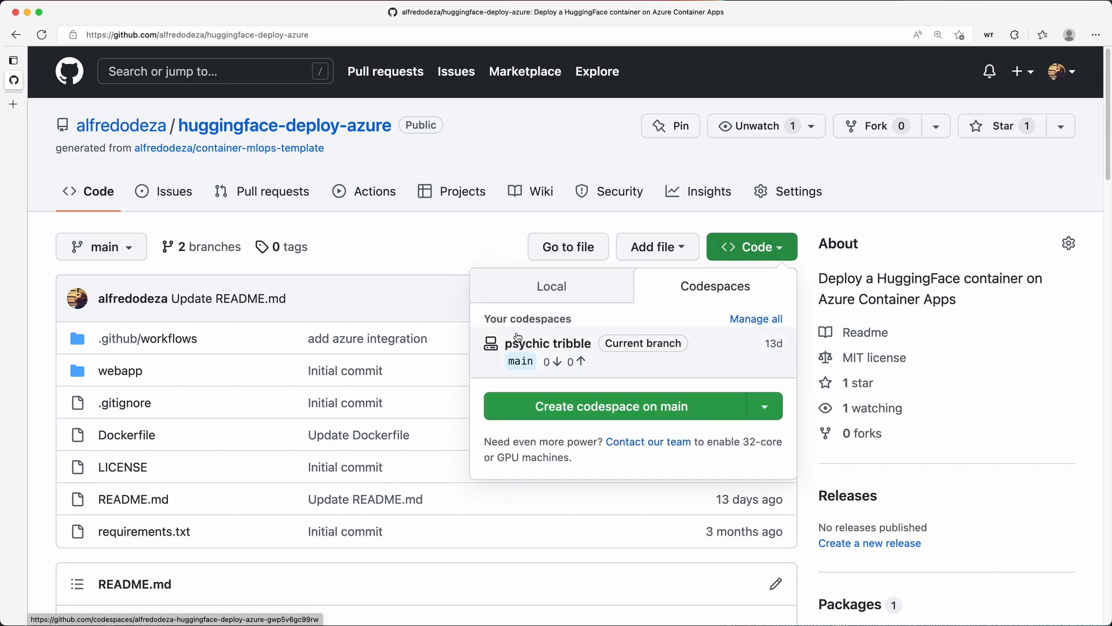
mouse_move(777, 356)
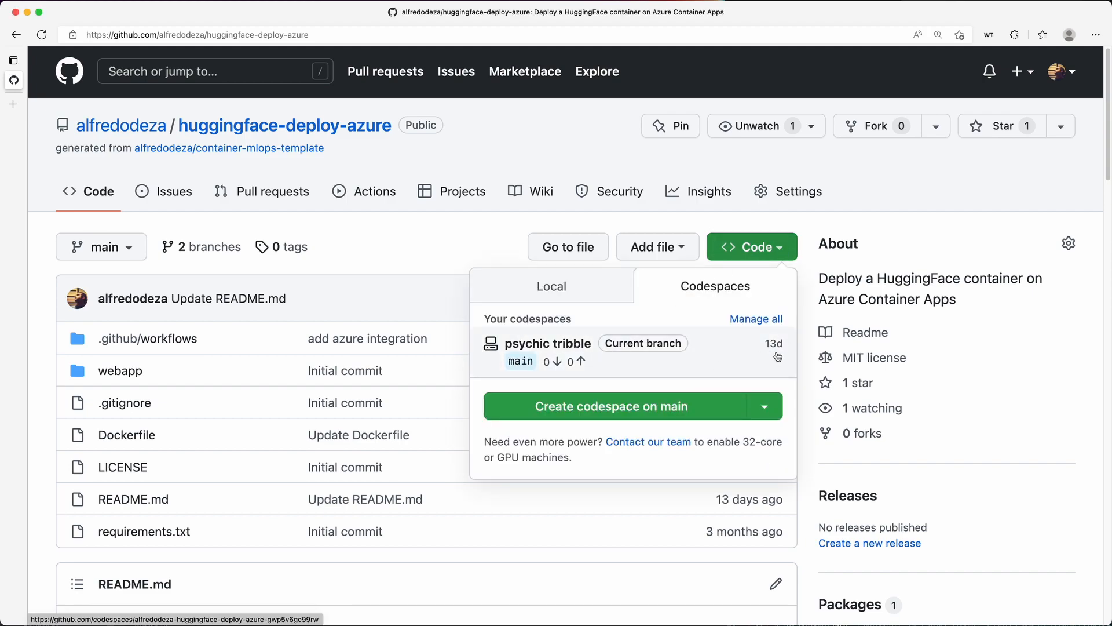
mouse_move(744, 352)
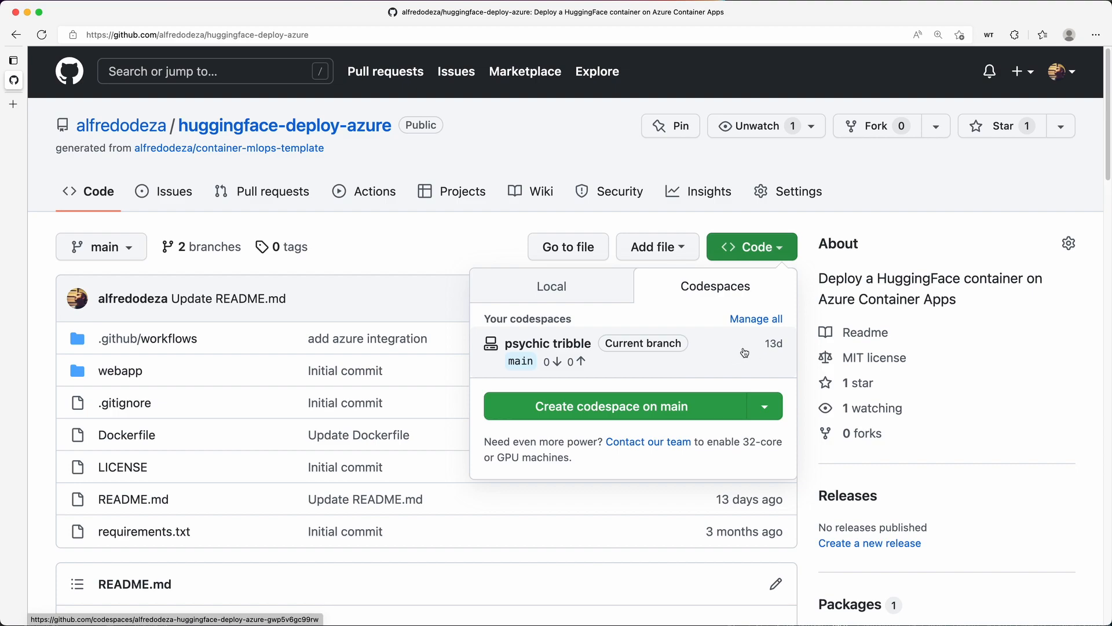
mouse_move(732, 355)
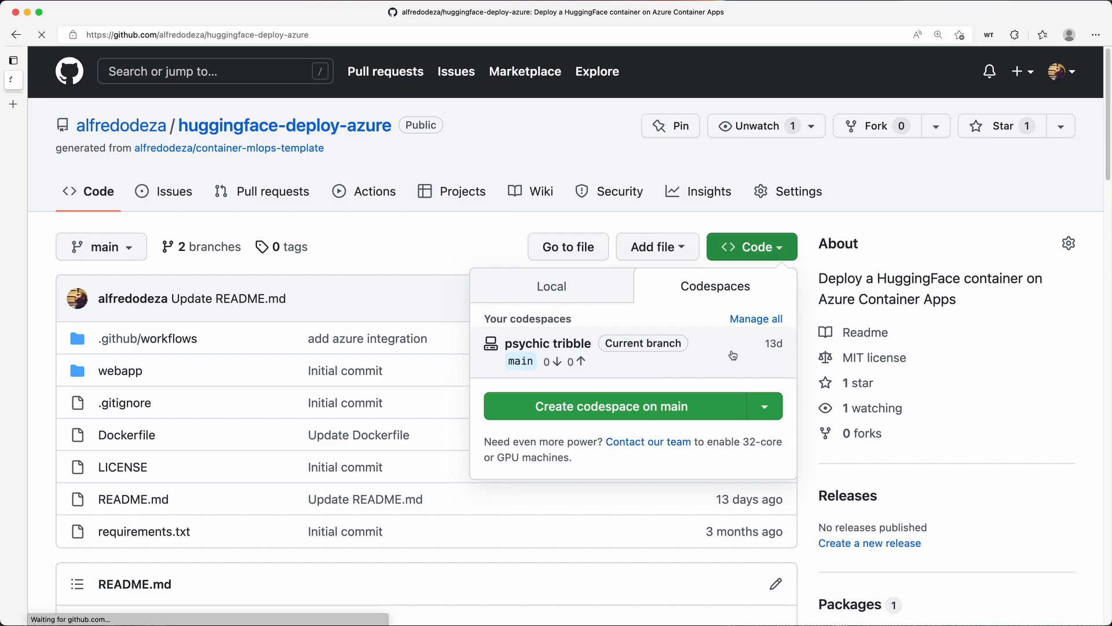
Launch the existing 'psychic tribble' codespace in the browser editor.
left_click(612, 407)
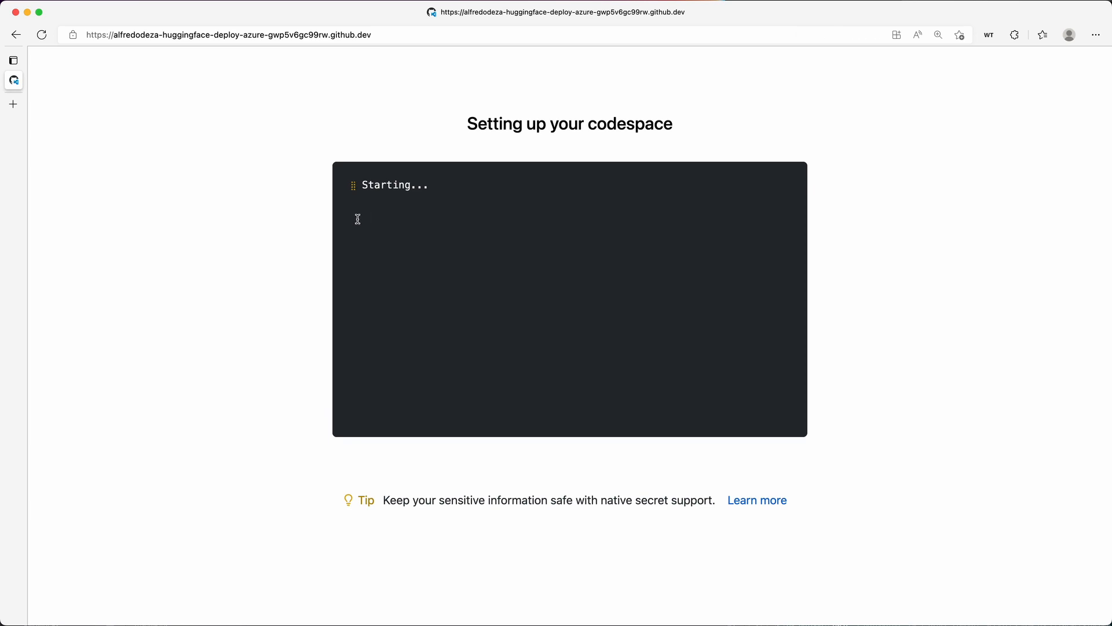
mouse_move(280, 237)
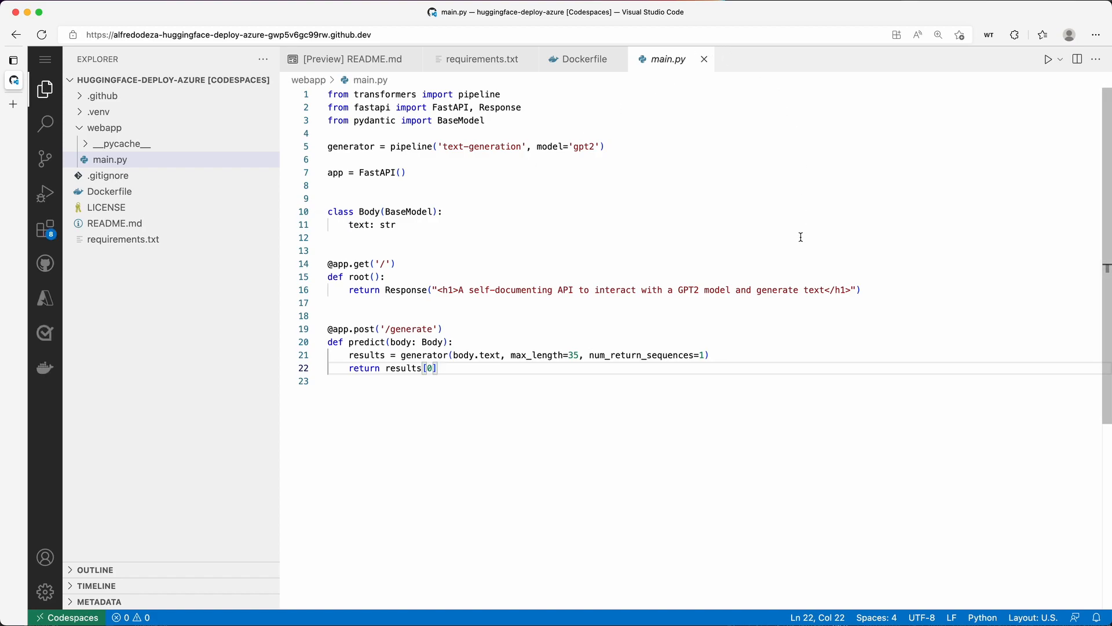
mouse_move(431, 182)
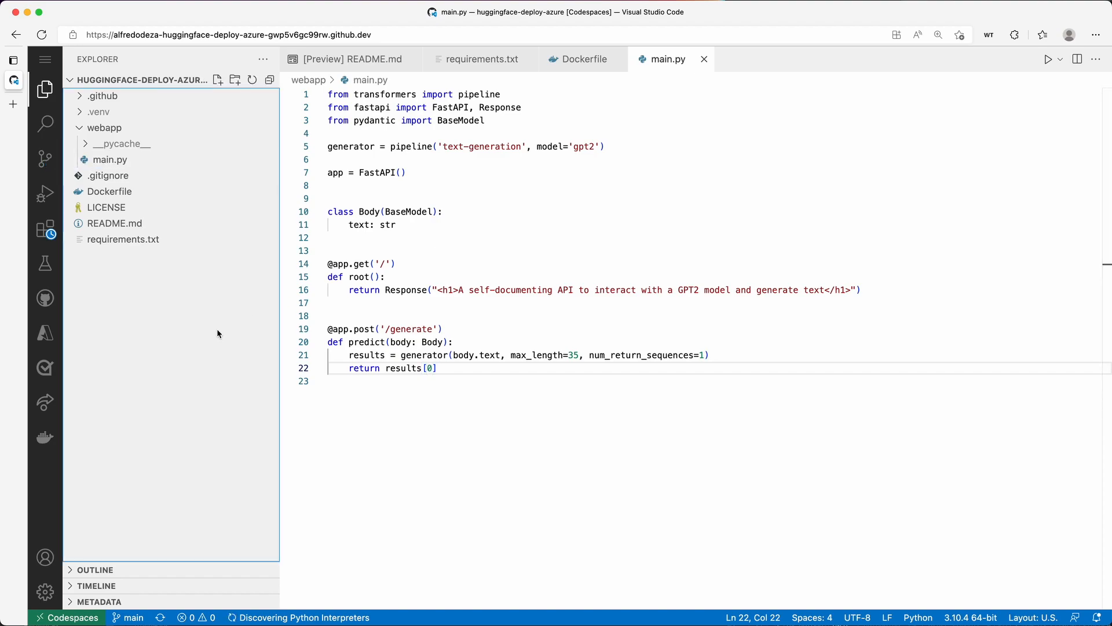
Search the Command Palette for 'codespaces open' to find the desktop VS Code commands.
key("cmd+shift+p")
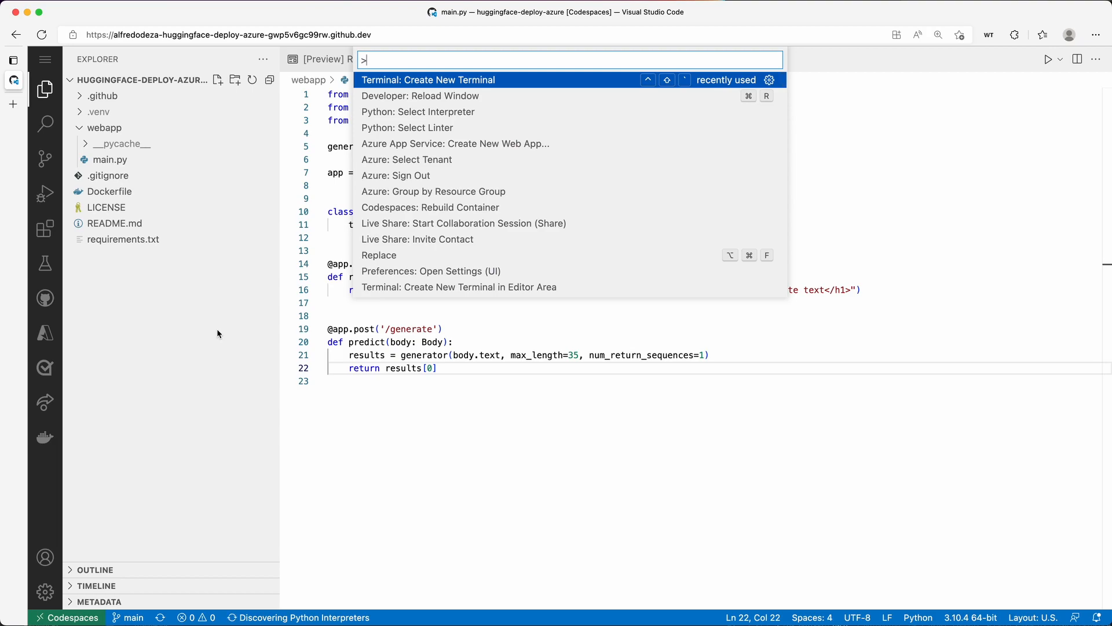
type("co")
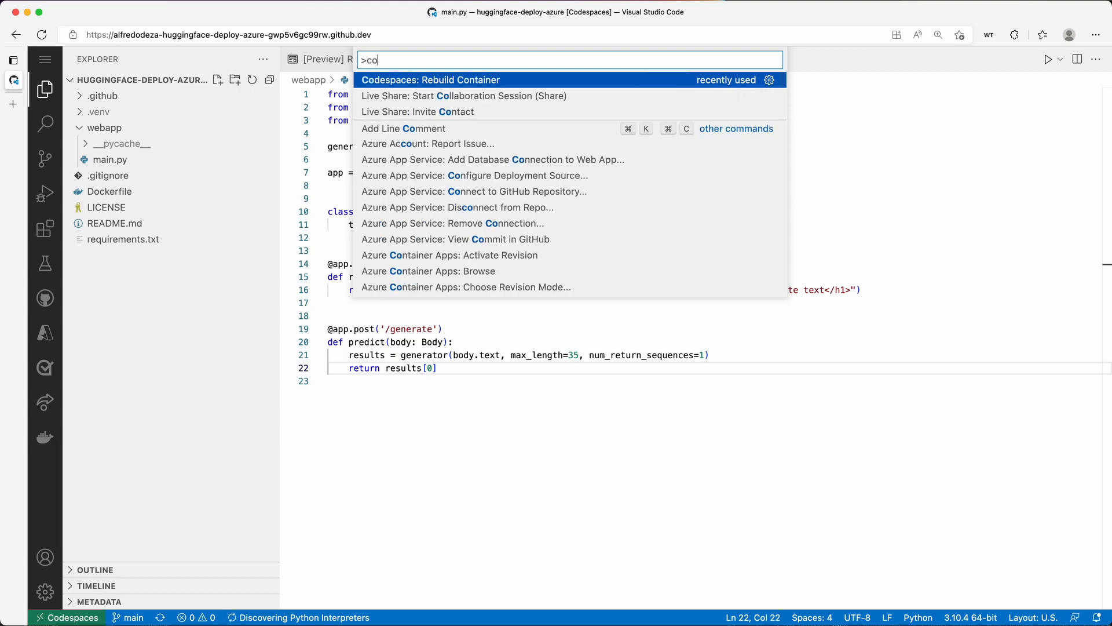
type("despaces")
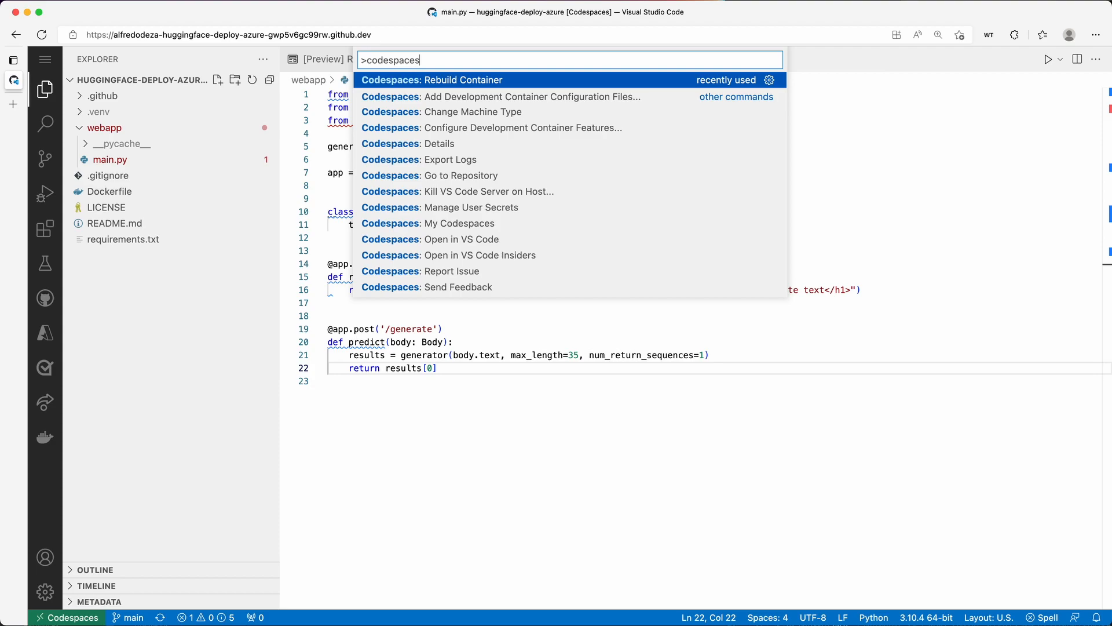
type("open")
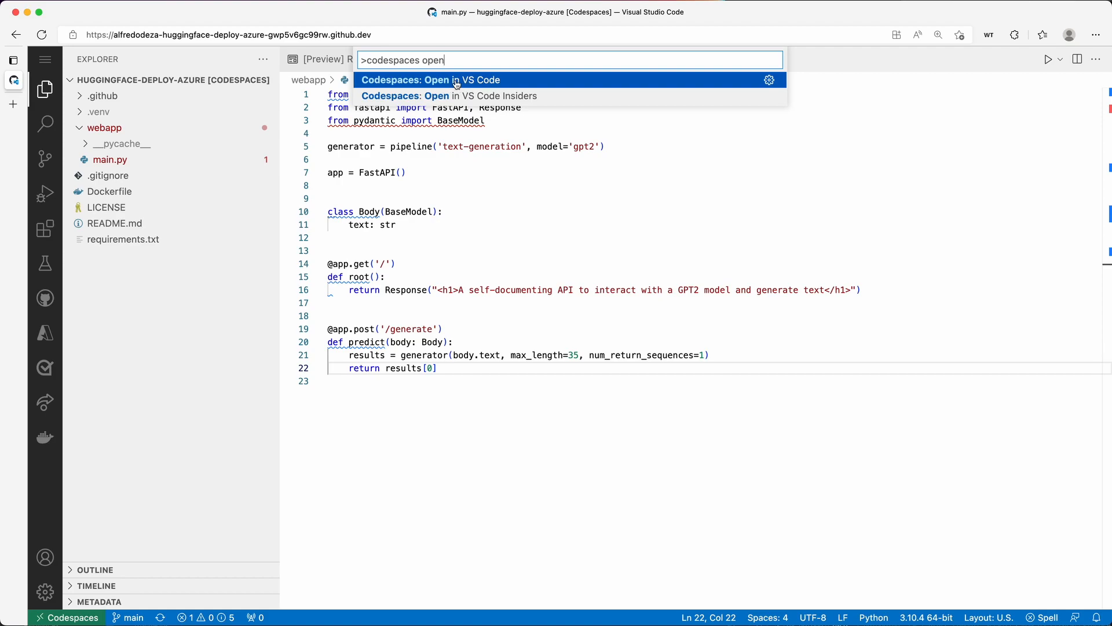
mouse_move(432, 83)
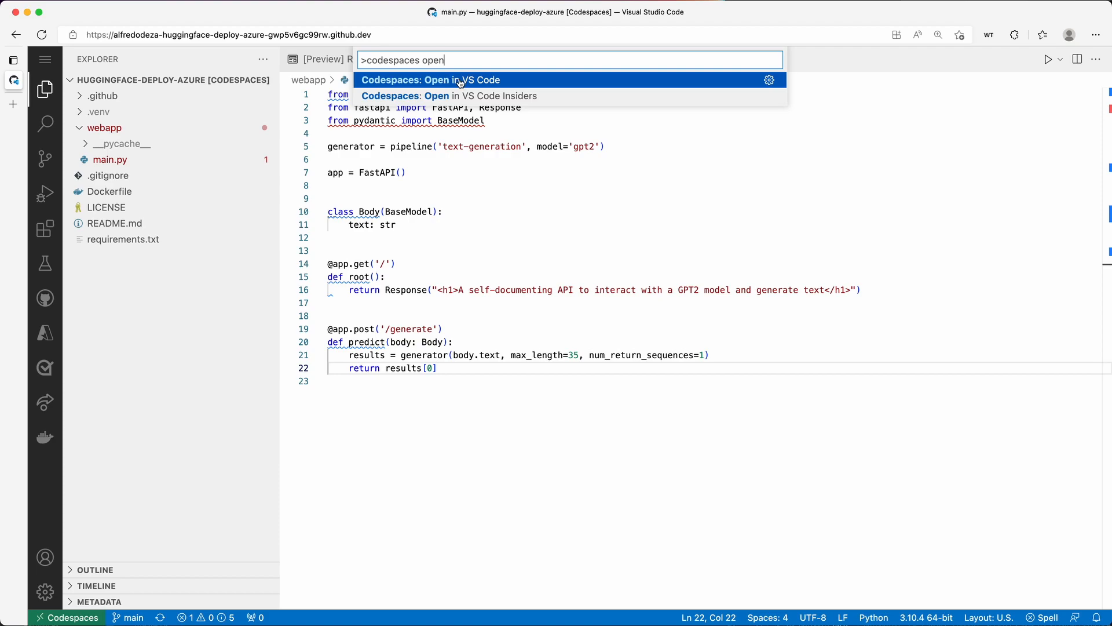
Run 'Codespaces: Open in VS Code', always allowing the site to launch Visual Studio Code.
left_click(431, 80)
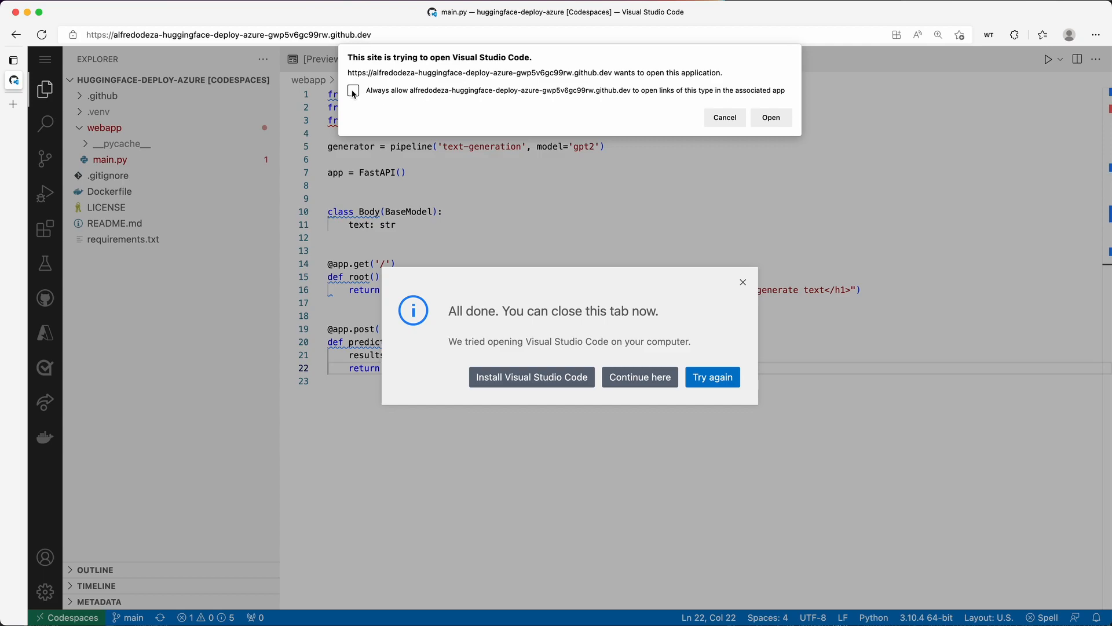
left_click(353, 90)
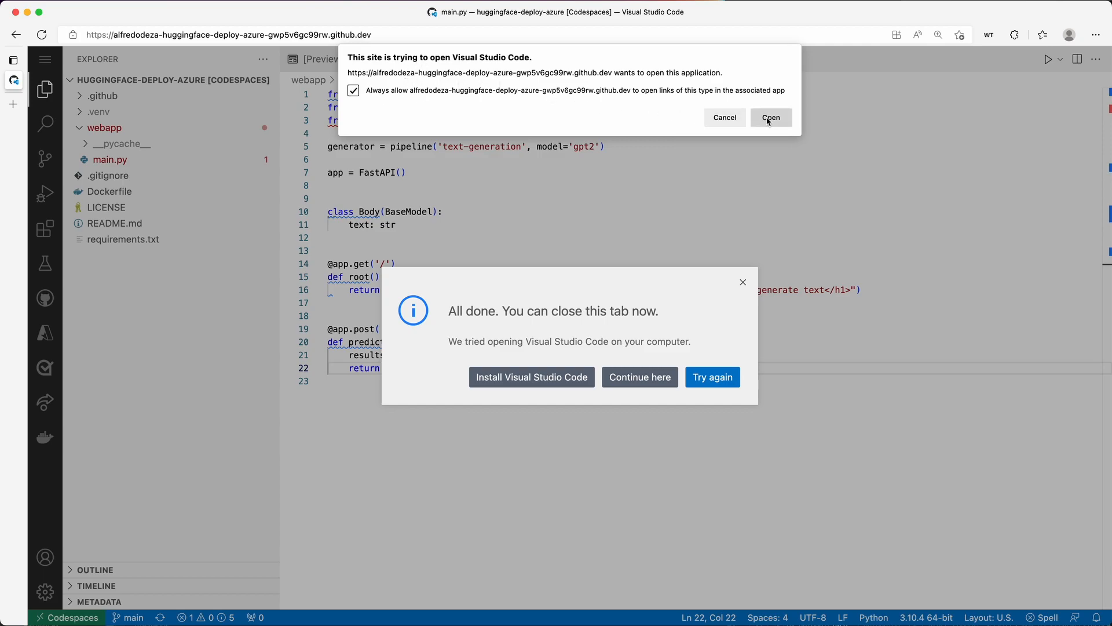
left_click(770, 117)
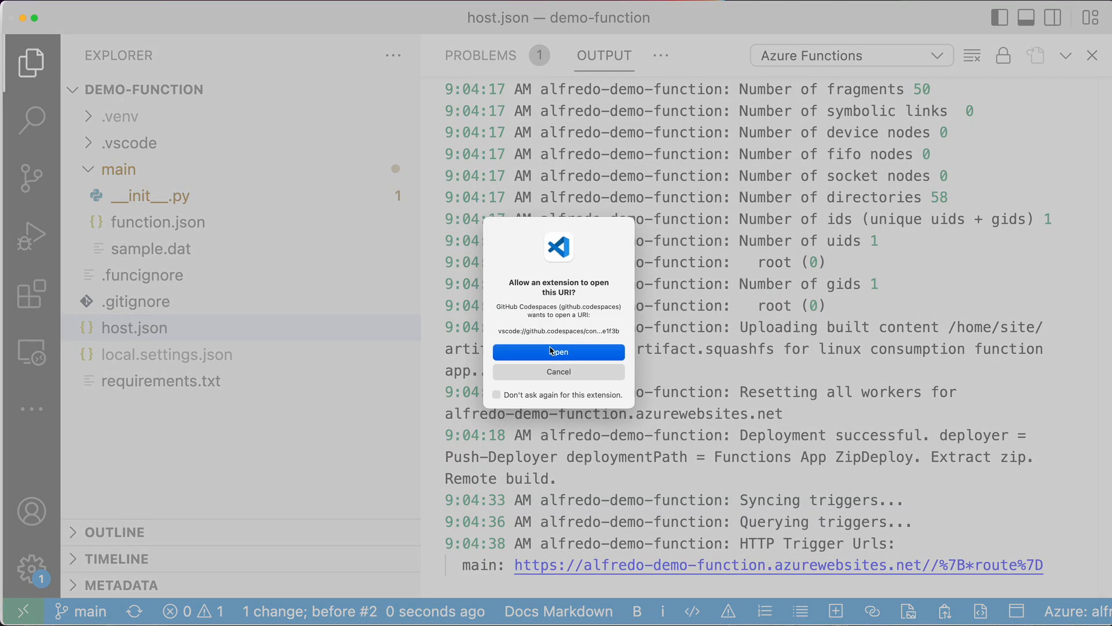
Allow the Codespaces extension to open the codespace link in desktop VS Code.
left_click(559, 351)
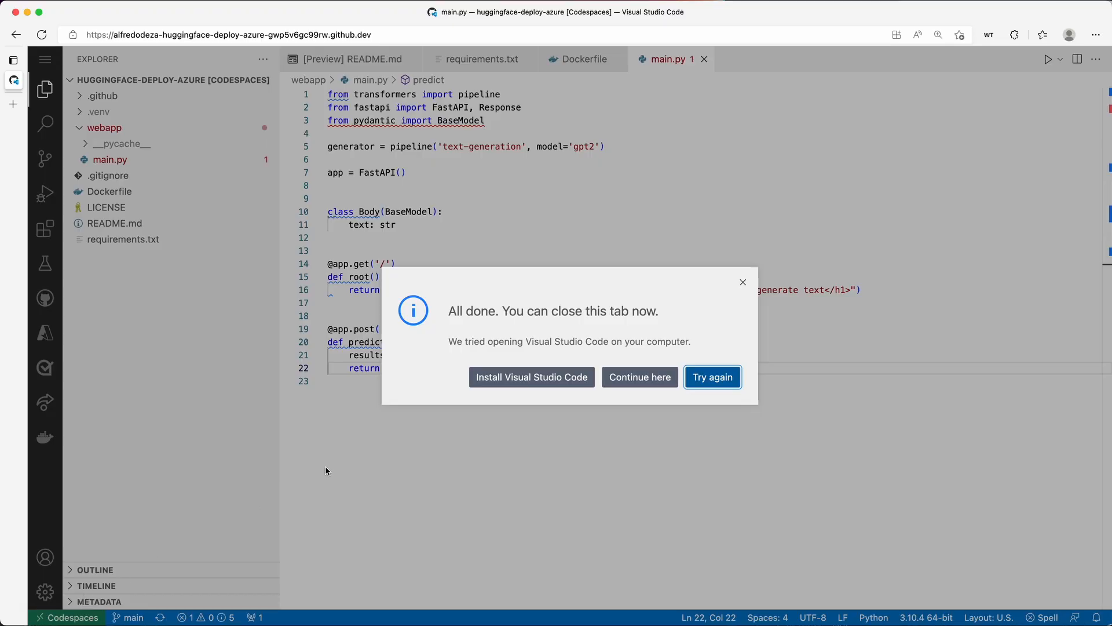
Show README.md as a rendered Markdown preview only, closing the source, and read through it.
left_click(640, 377)
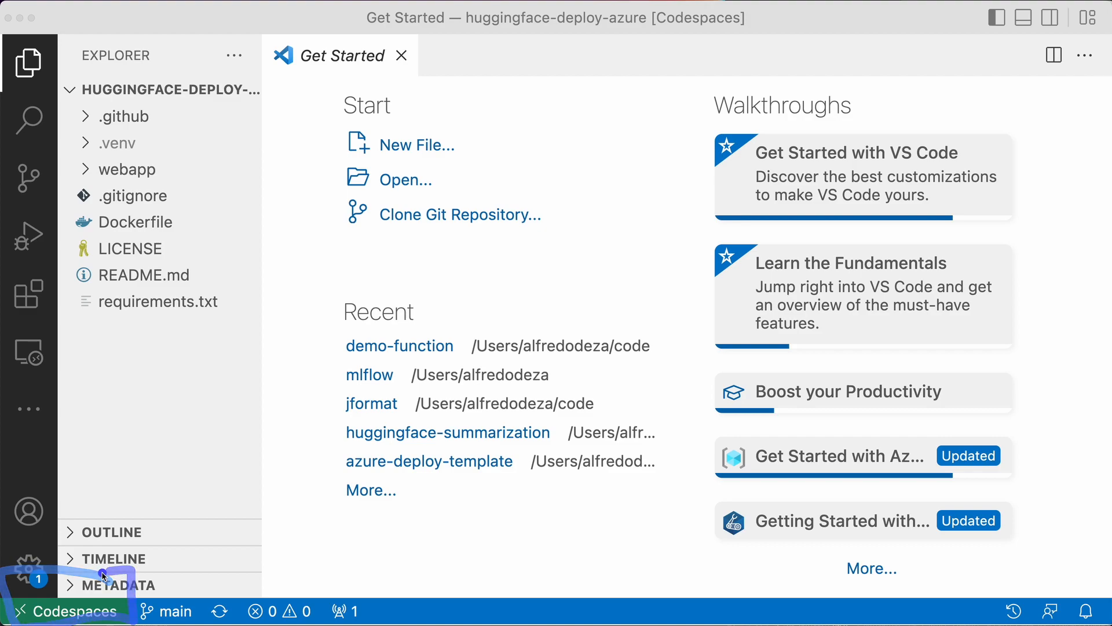
mouse_move(221, 537)
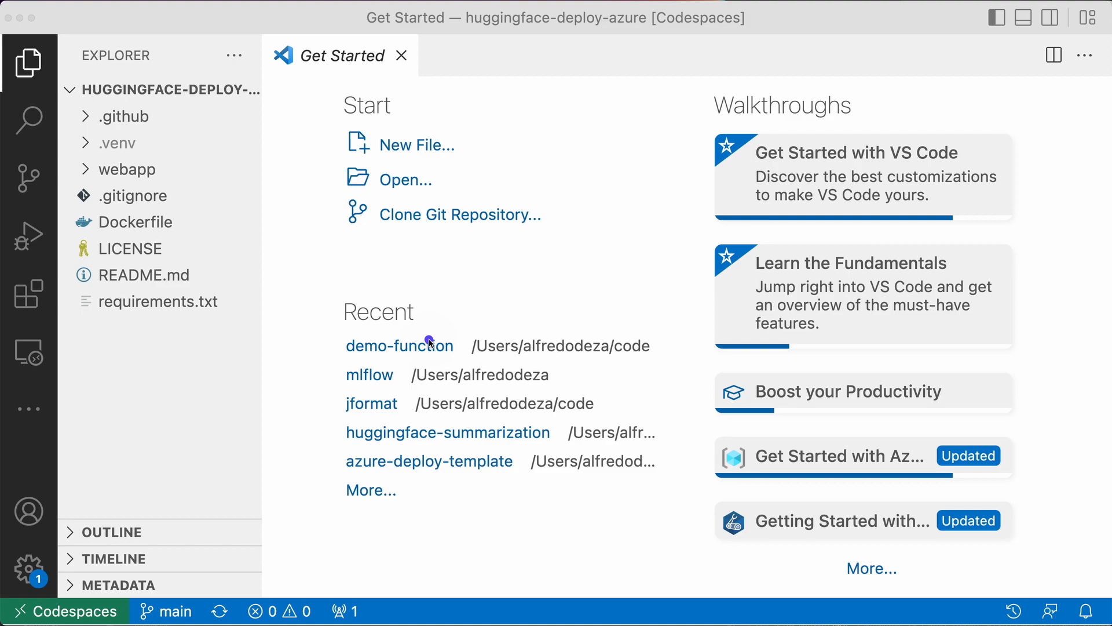
mouse_move(324, 364)
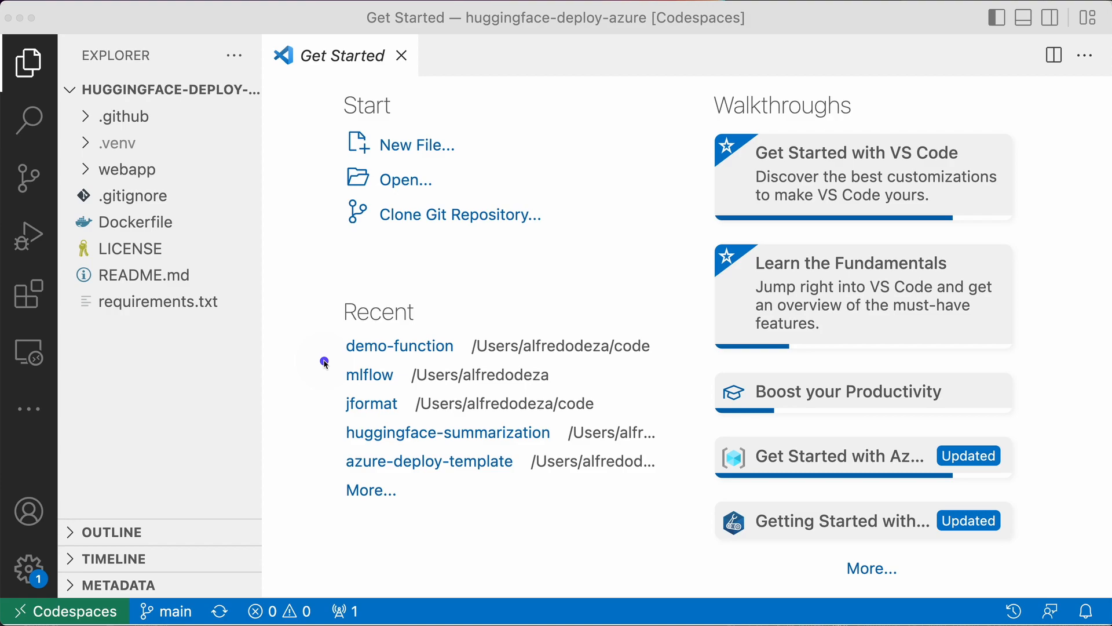
mouse_move(263, 514)
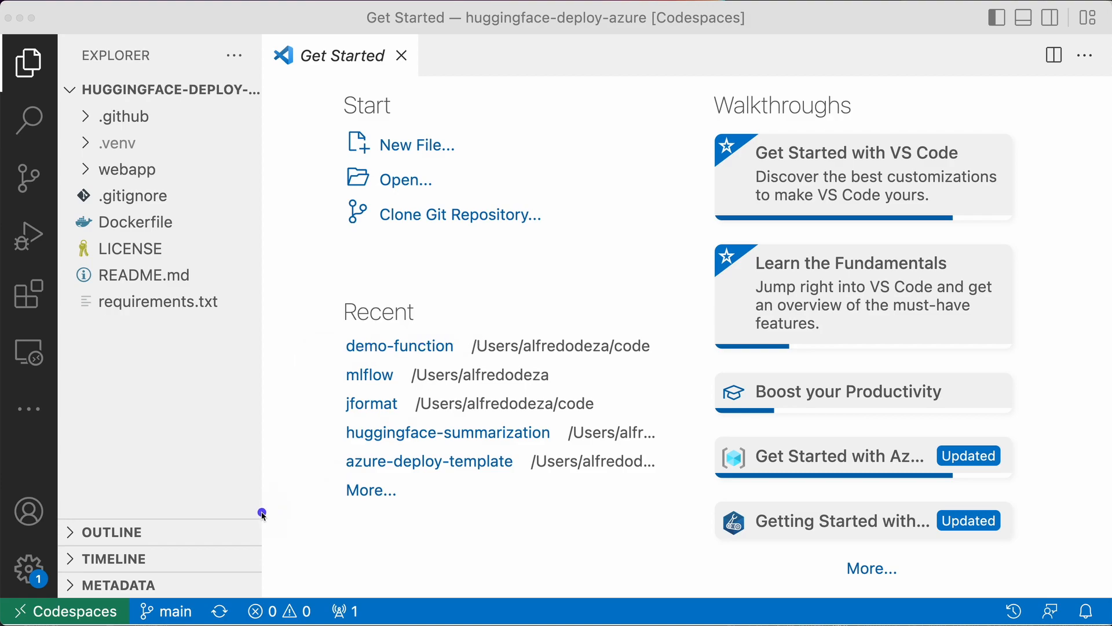
mouse_move(126, 116)
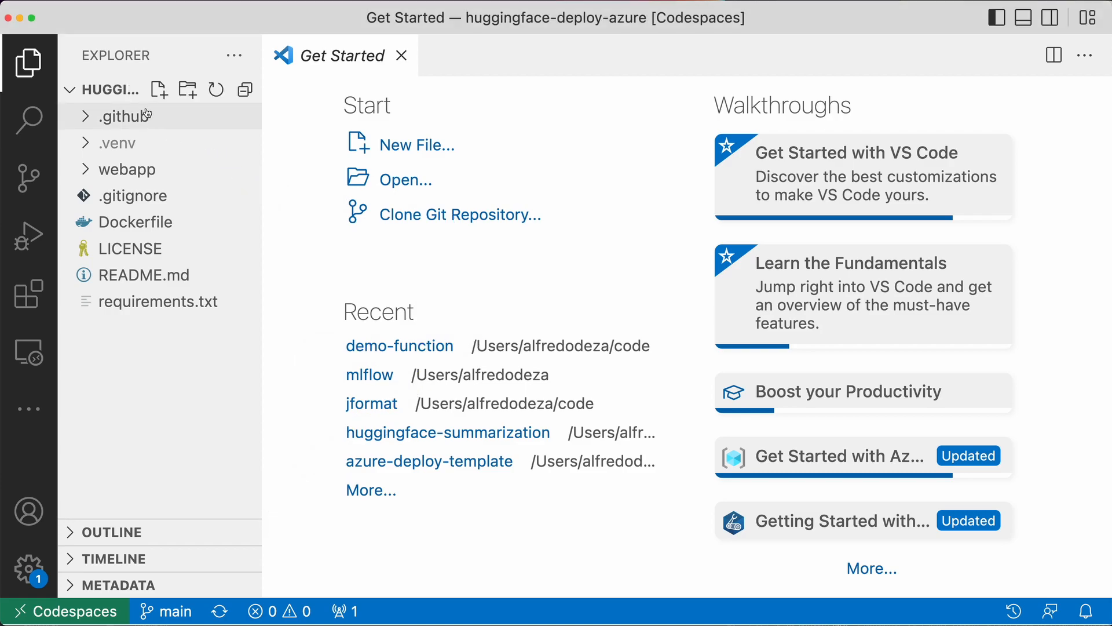
mouse_move(110, 89)
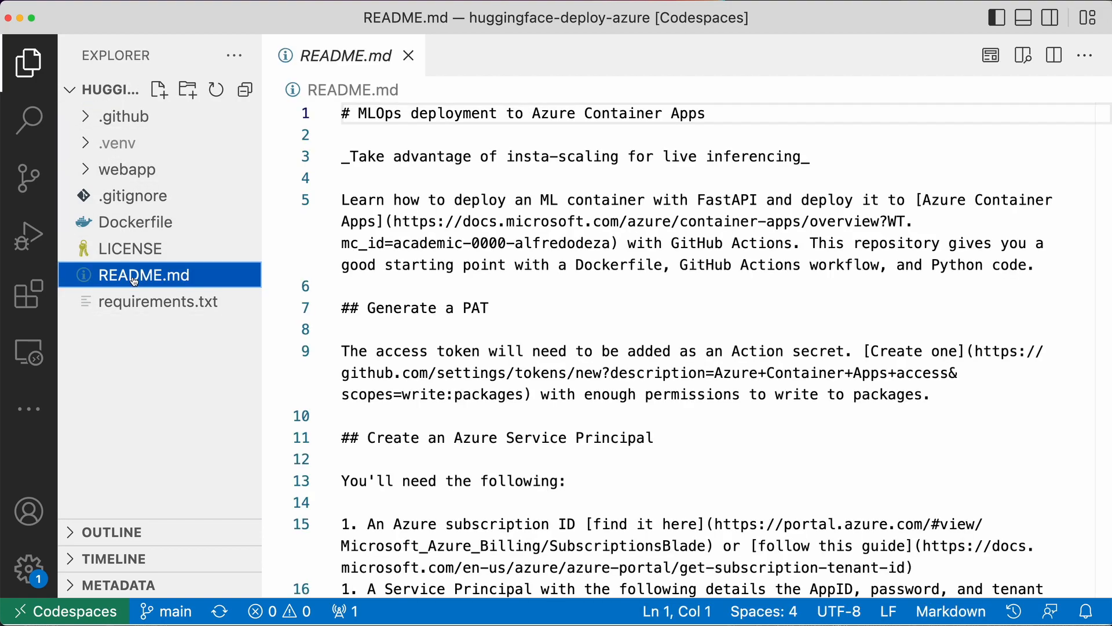
left_click(1022, 55)
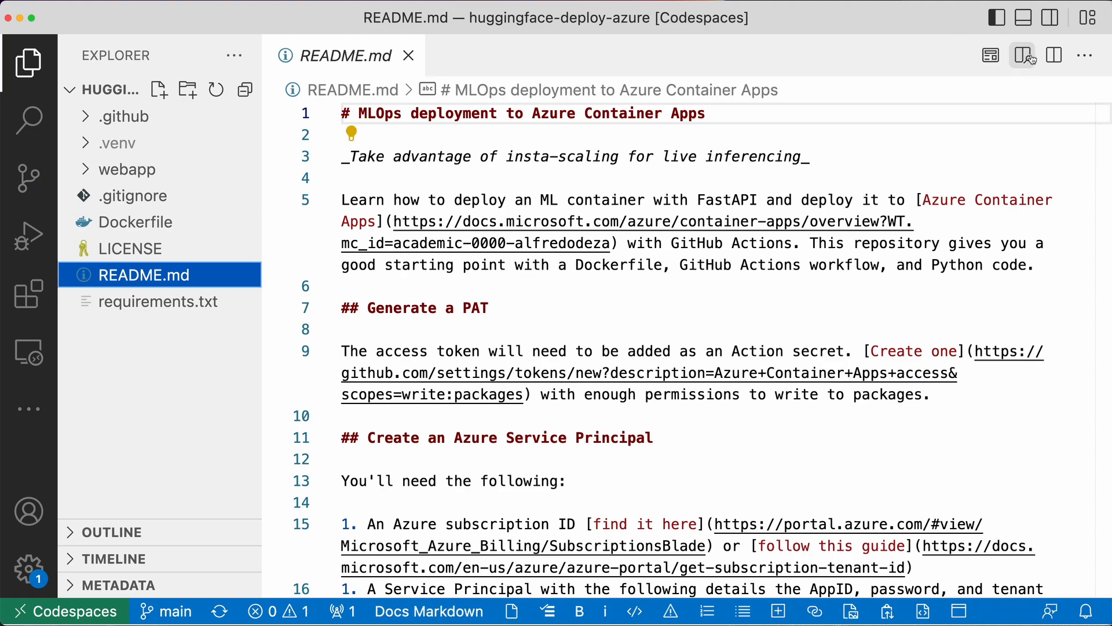
left_click(1023, 55)
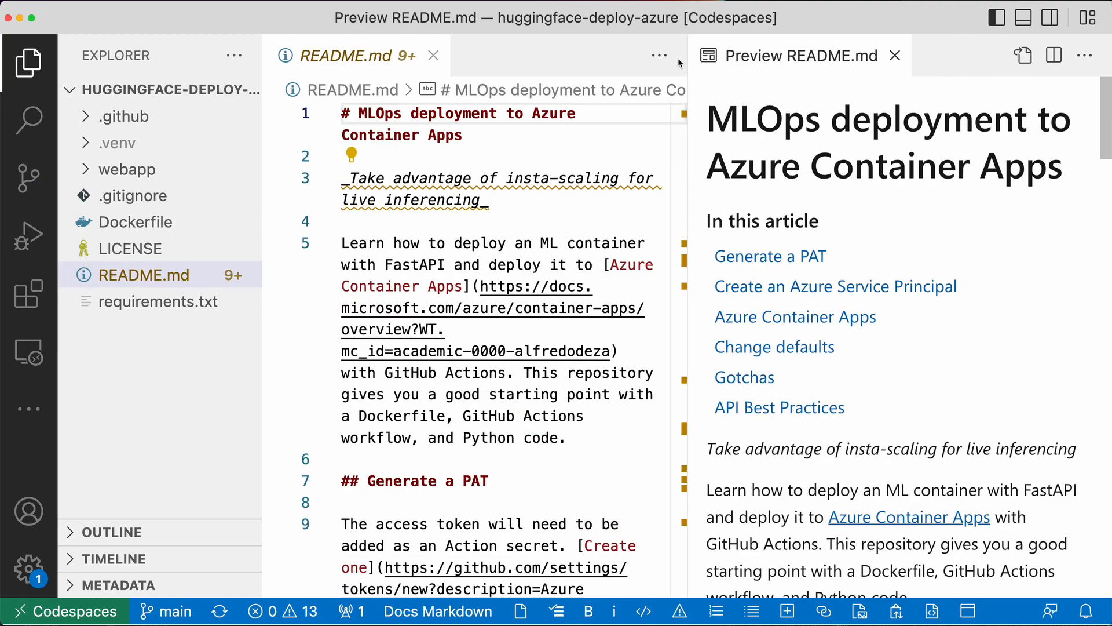
left_click(433, 56)
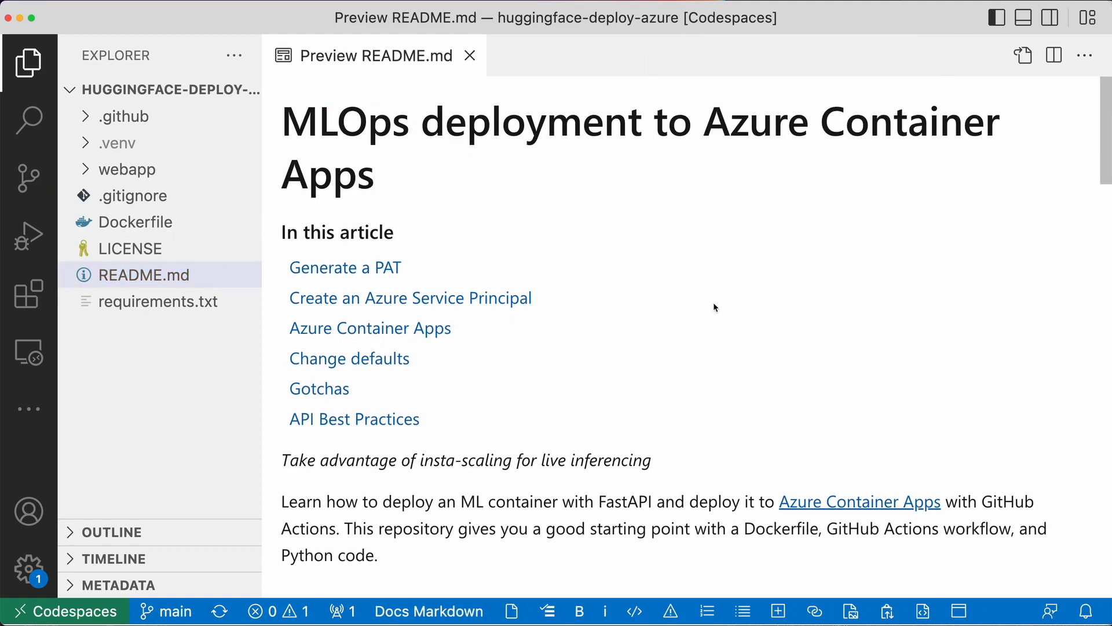
scroll("down", 3)
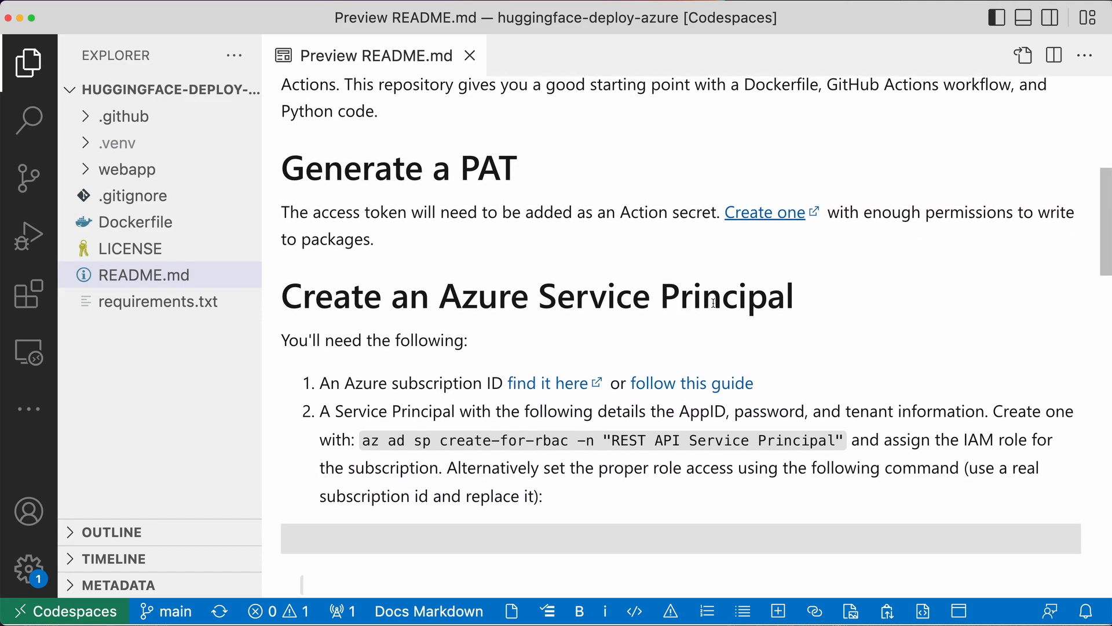
scroll("down", 3)
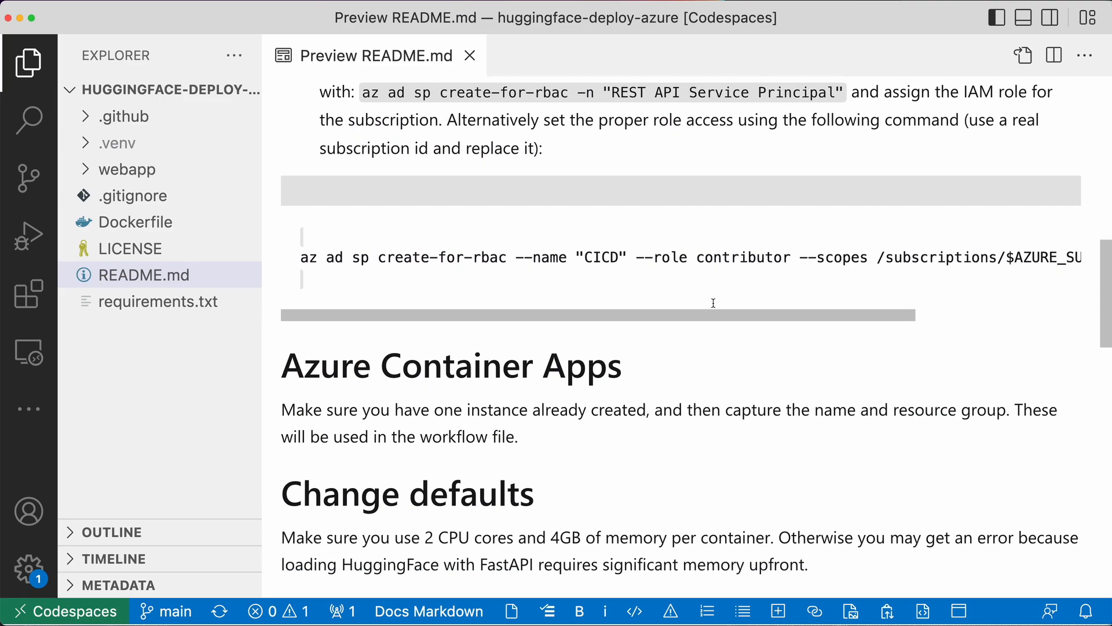
mouse_move(213, 26)
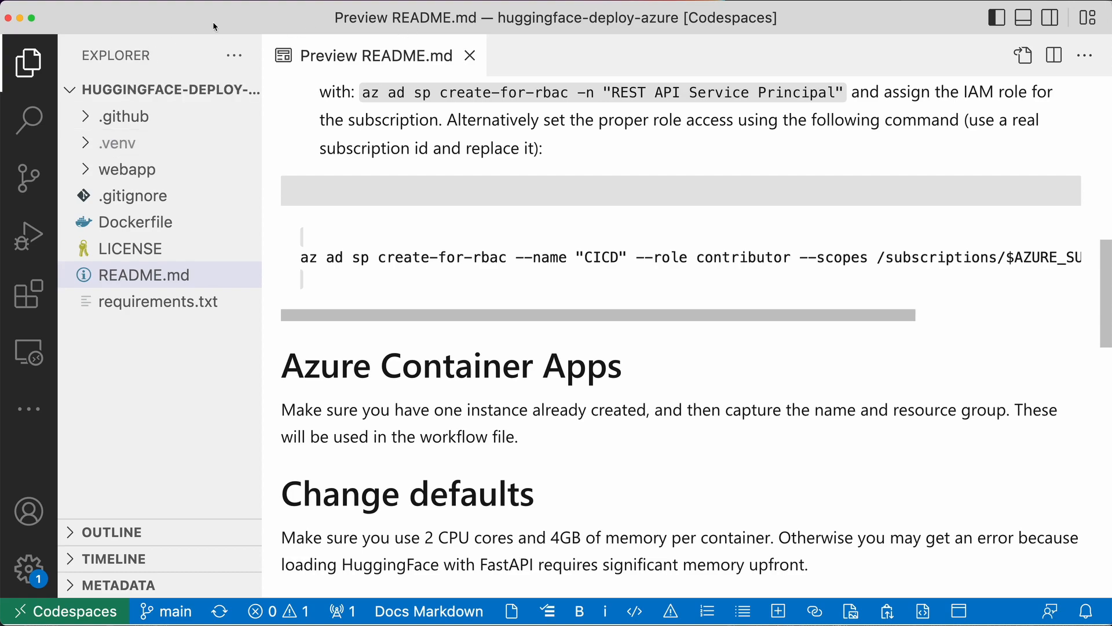
scroll("up", 3)
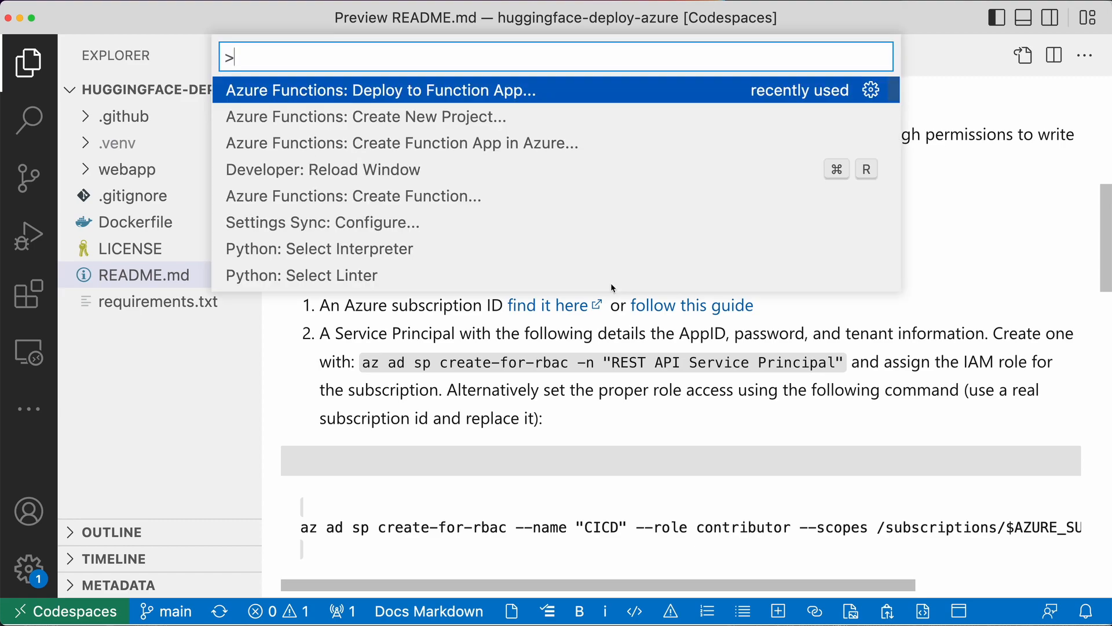
Create a new terminal in the codespace via 'Terminal: Create New Terminal'.
type("termin")
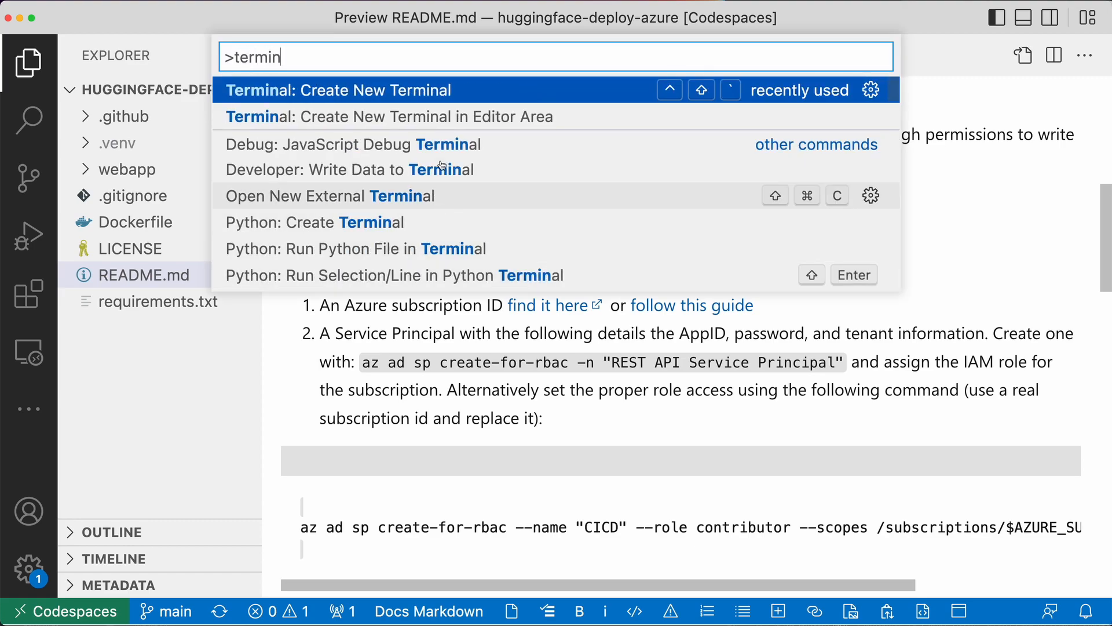
left_click(338, 90)
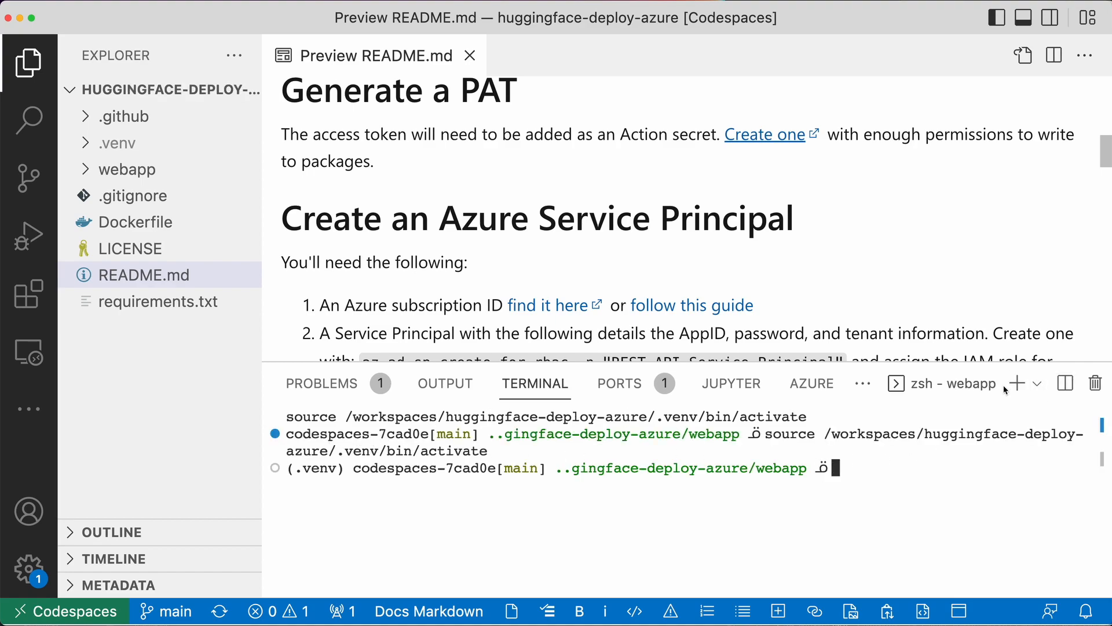
mouse_move(1032, 474)
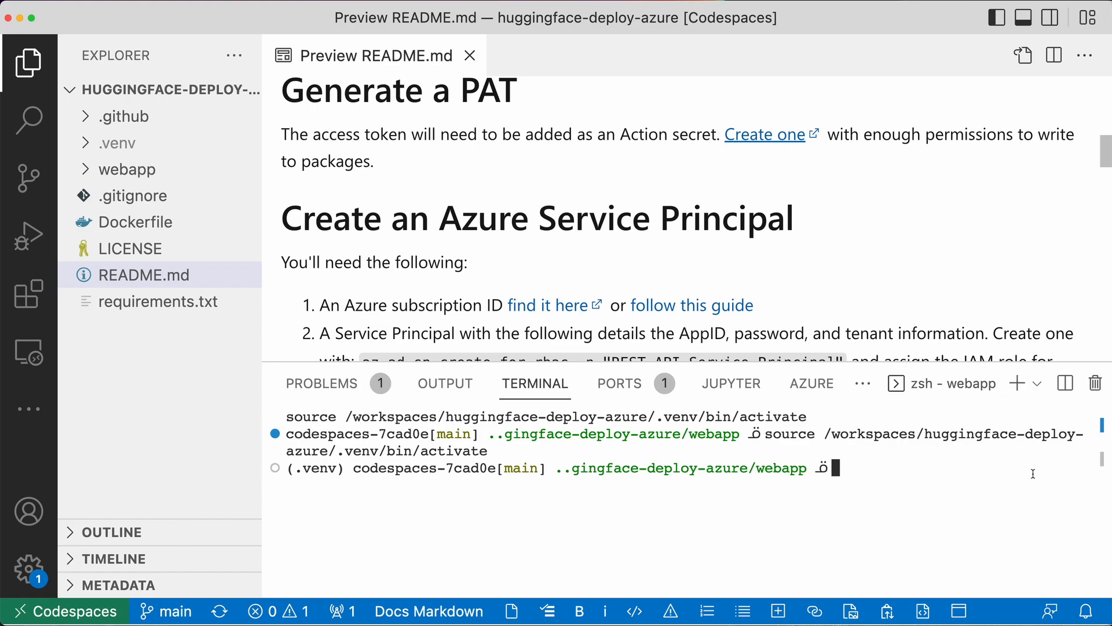
mouse_move(936, 362)
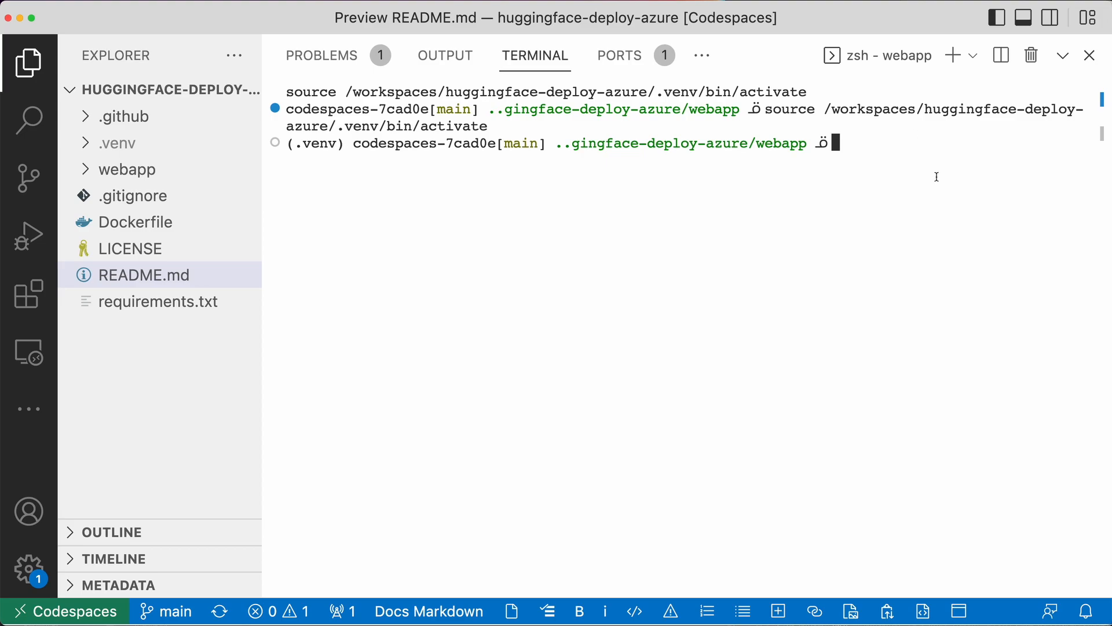
Run cat /etc/os-release, revealing Ubuntu 20.04.4 LTS (Focal Fossa).
type("cat /etc/")
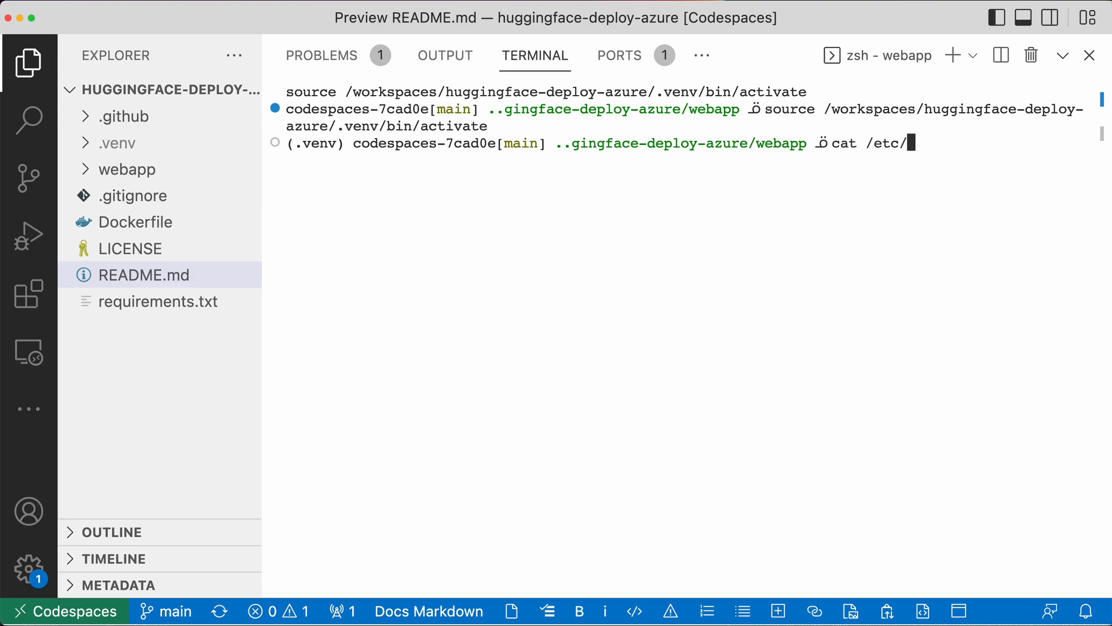
type("os-re")
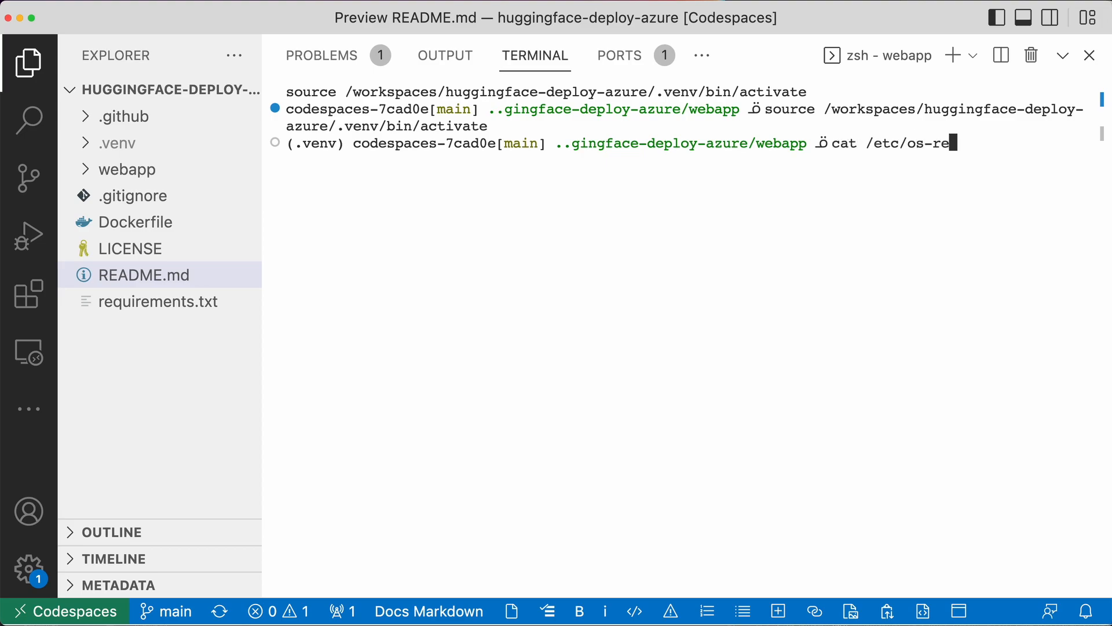
type("lease")
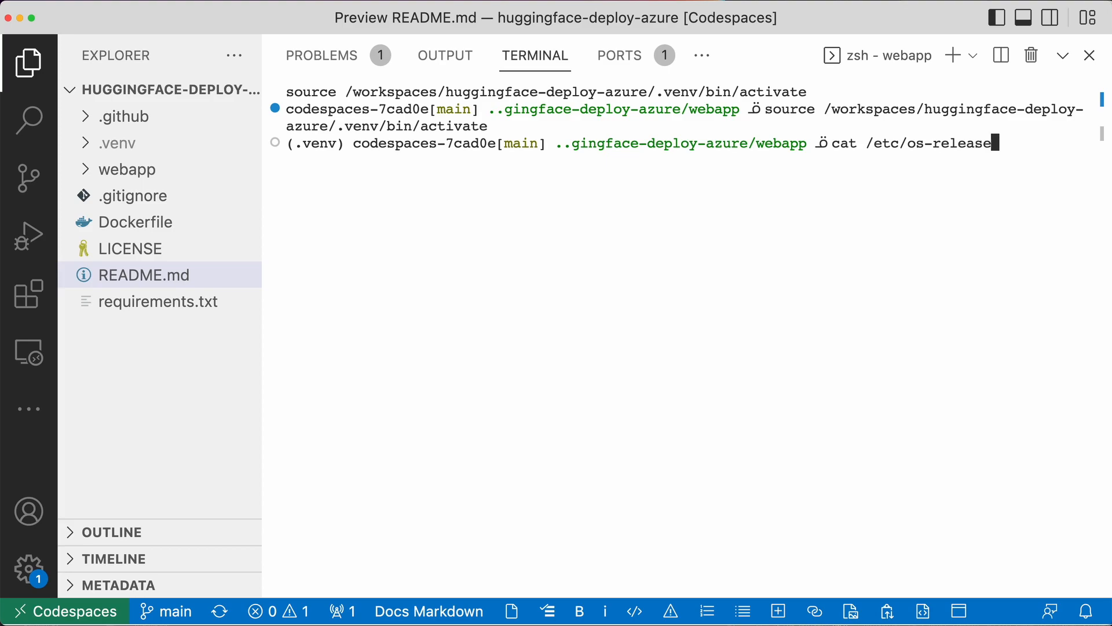
key("Return")
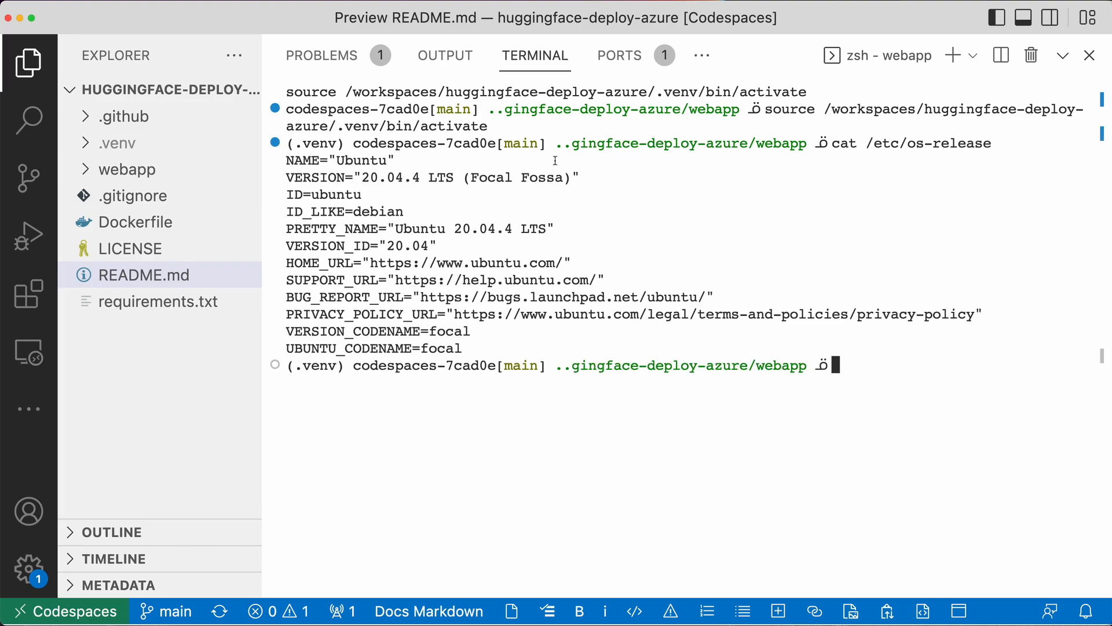
mouse_move(369, 193)
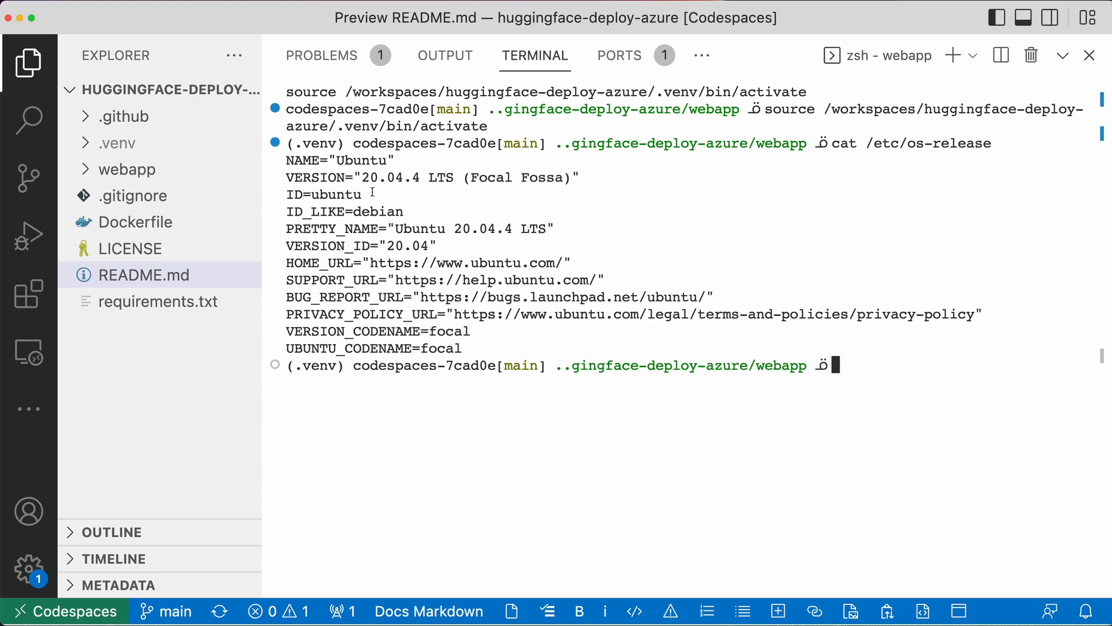
mouse_move(747, 291)
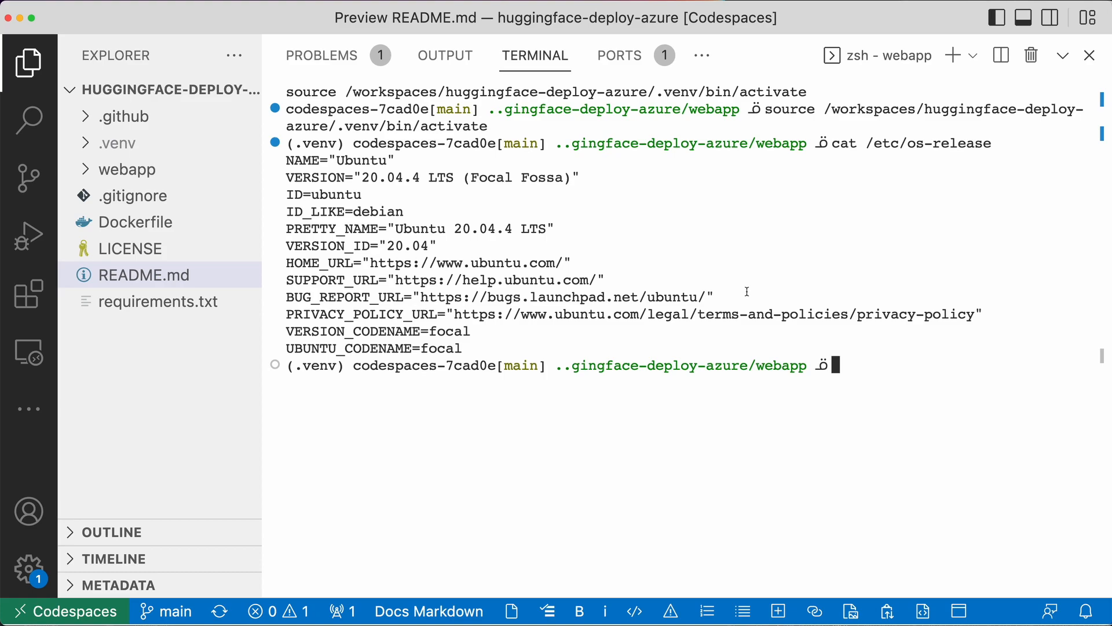
mouse_move(777, 261)
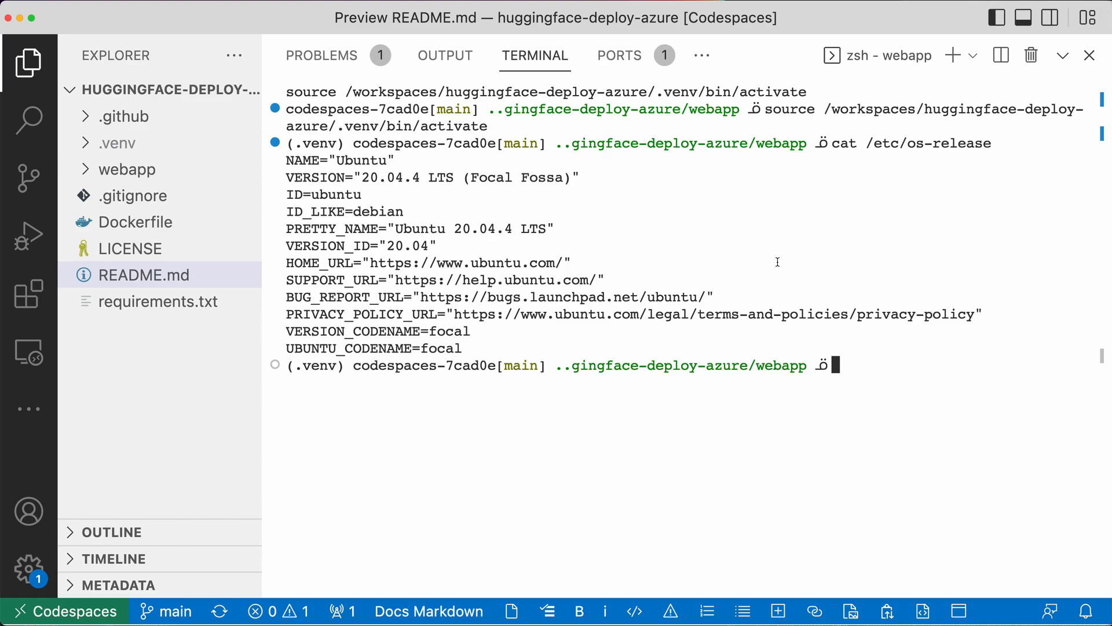
mouse_move(300, 451)
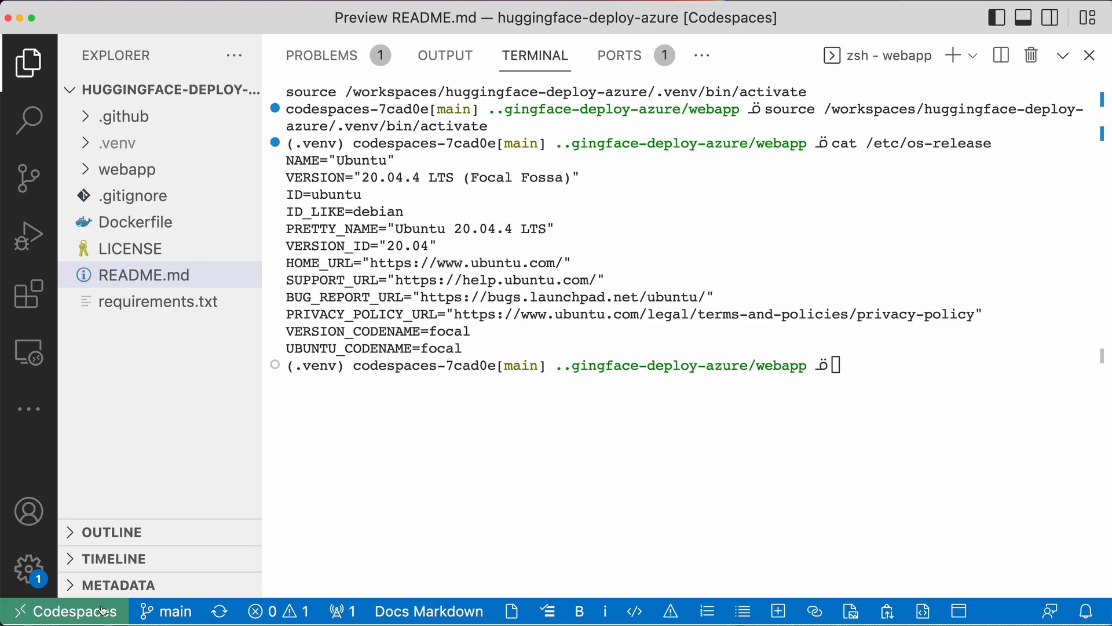
Show the Codespaces remote connection actions from the status bar indicator.
left_click(65, 610)
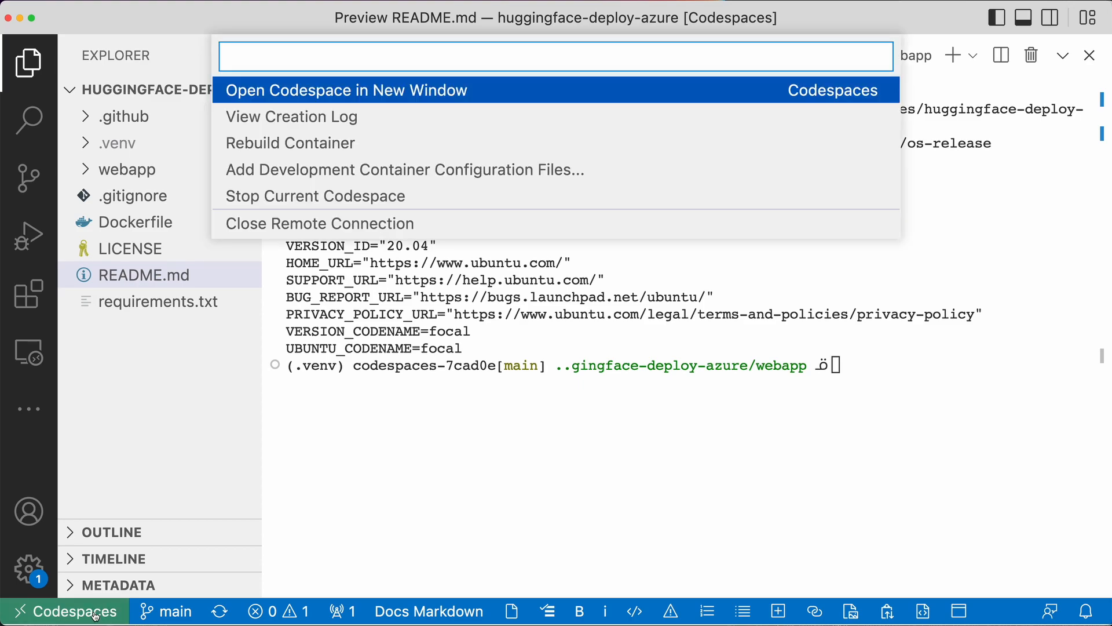
mouse_move(293, 98)
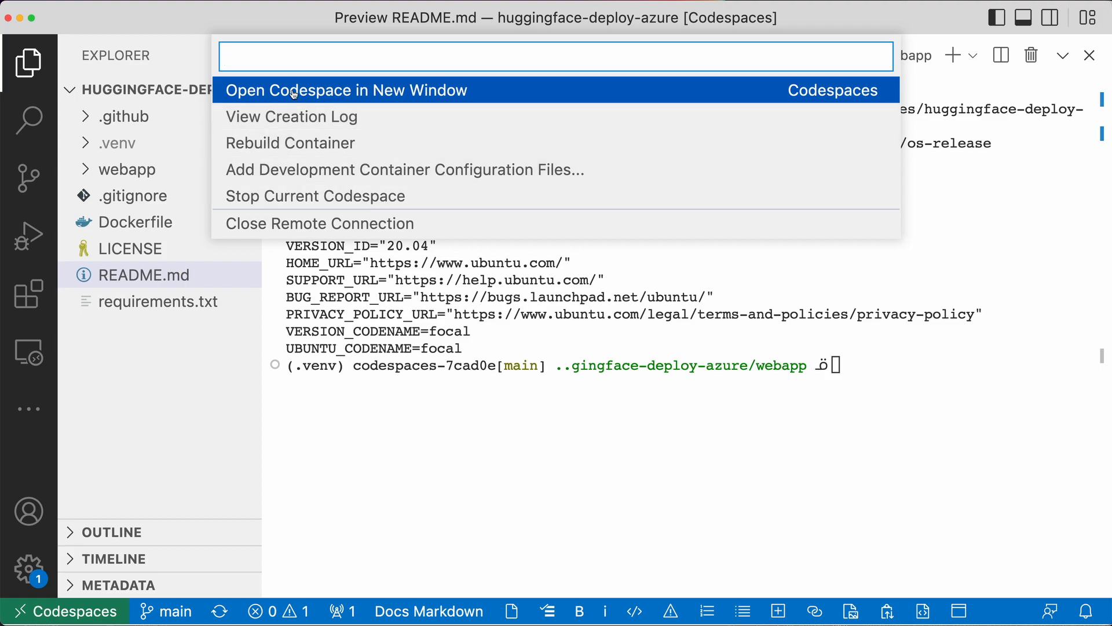
mouse_move(342, 206)
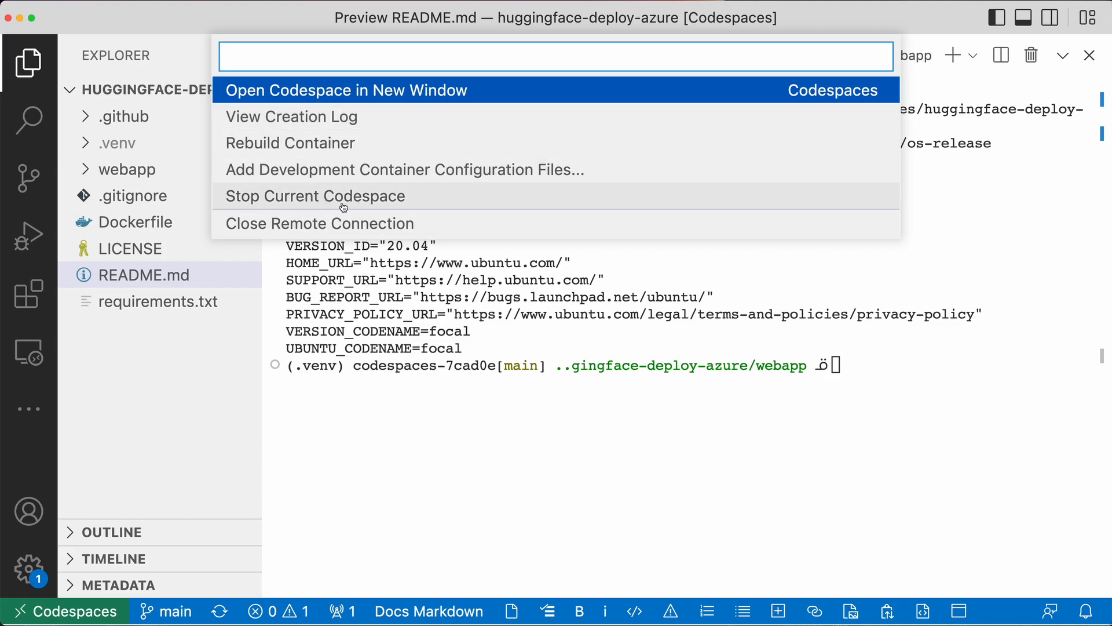
mouse_move(343, 208)
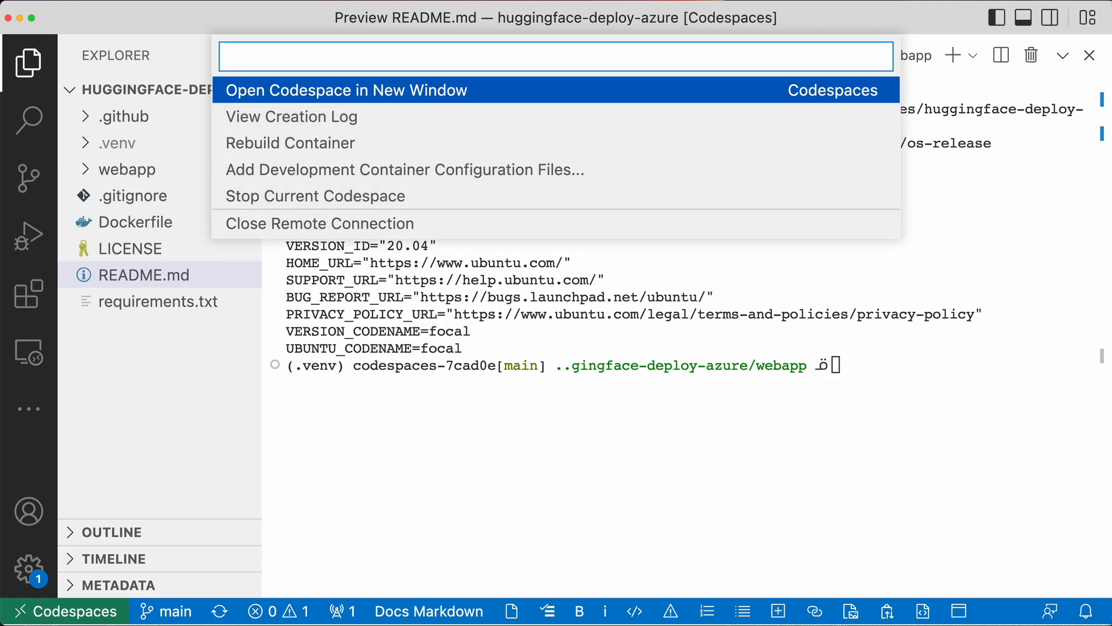